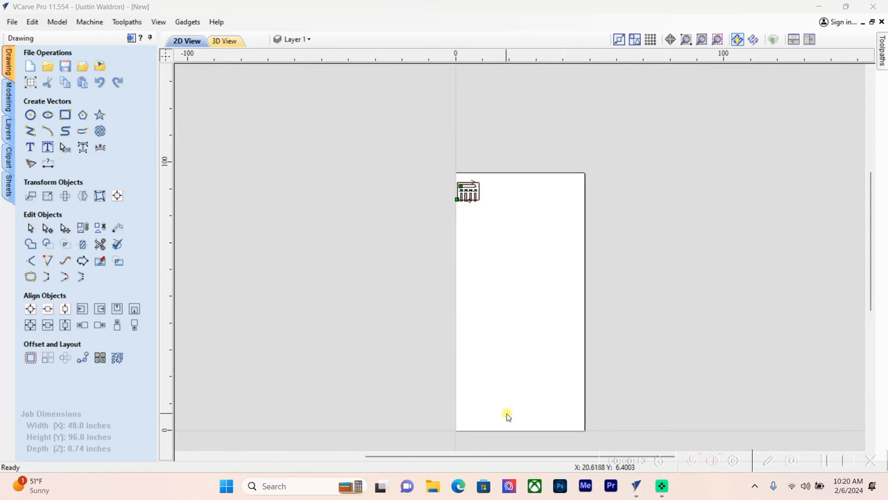
pyautogui.moveTo(513, 323)
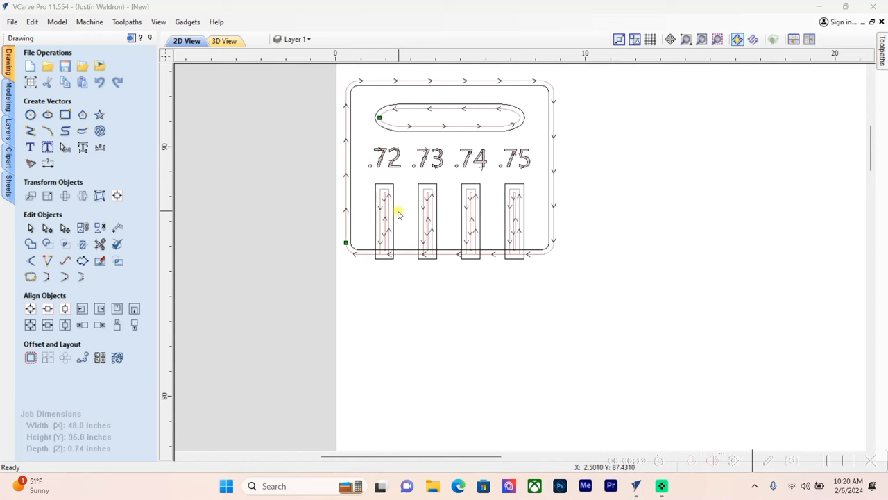
pyautogui.moveTo(511, 184)
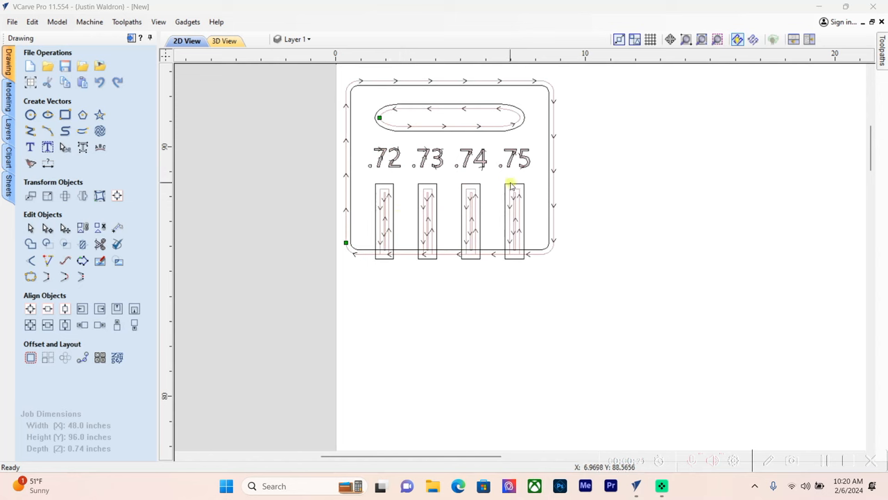
pyautogui.moveTo(497, 175)
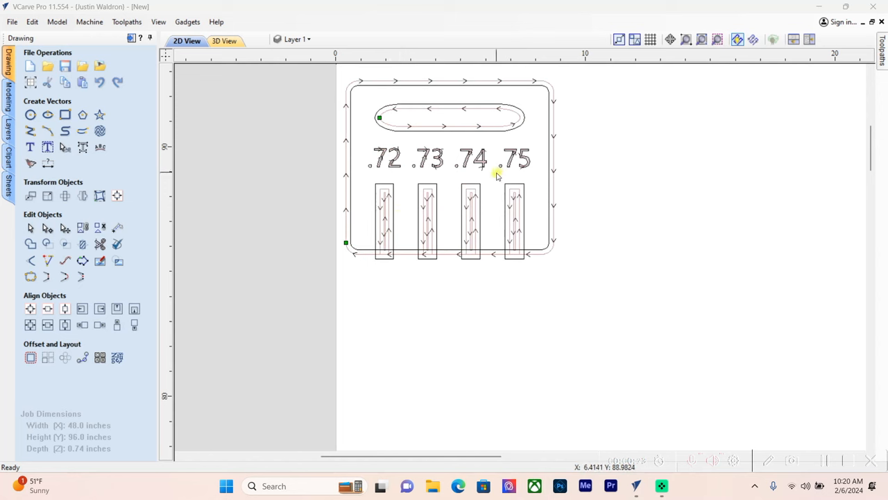
pyautogui.moveTo(469, 169)
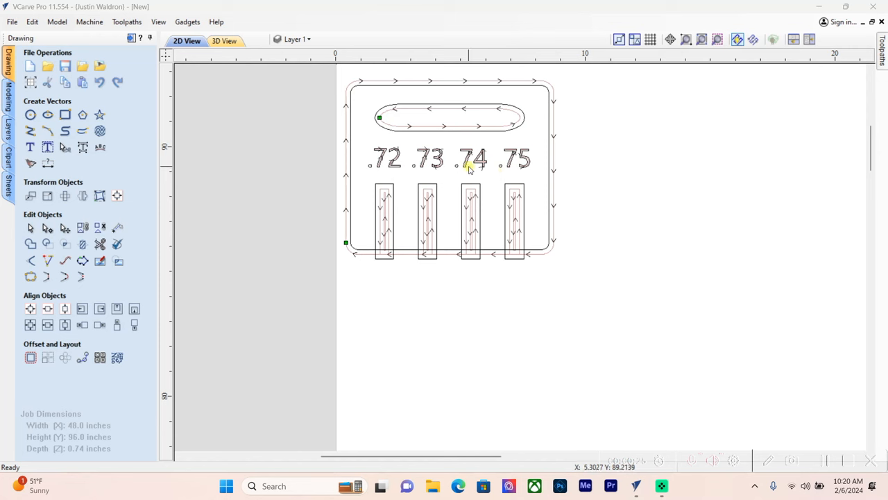
pyautogui.moveTo(708, 143)
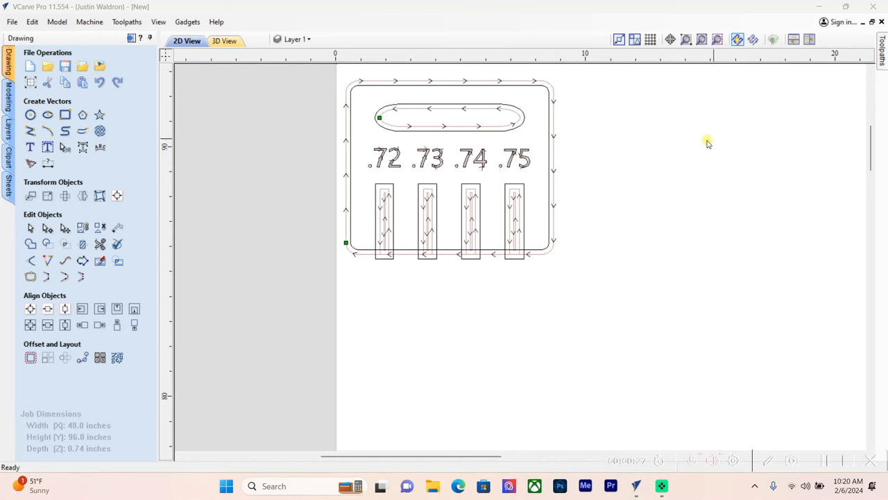
pyautogui.moveTo(649, 164)
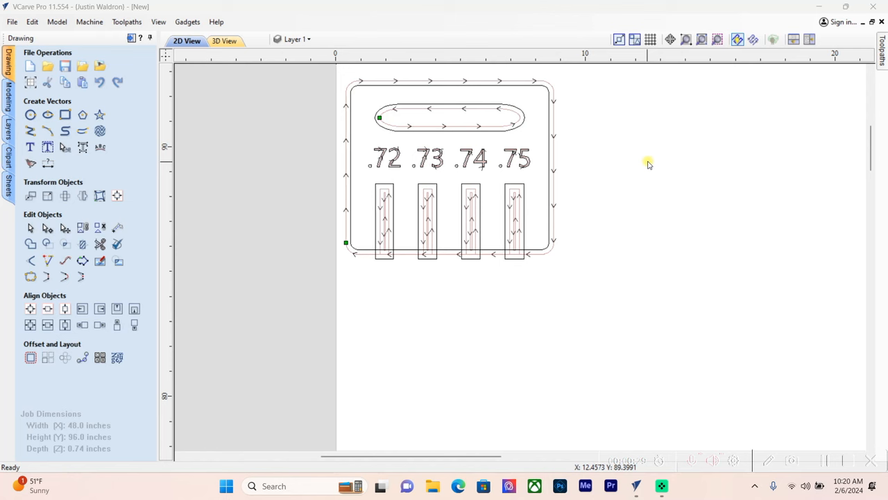
pyautogui.moveTo(580, 162)
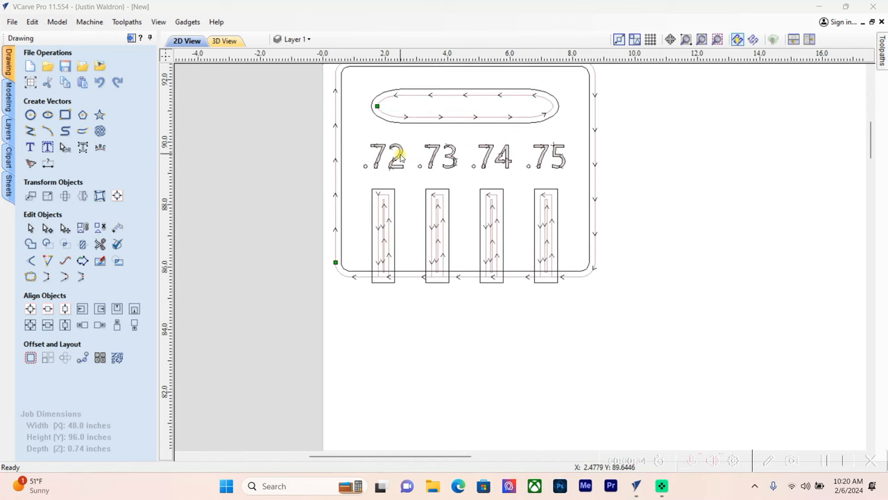
pyautogui.moveTo(538, 155)
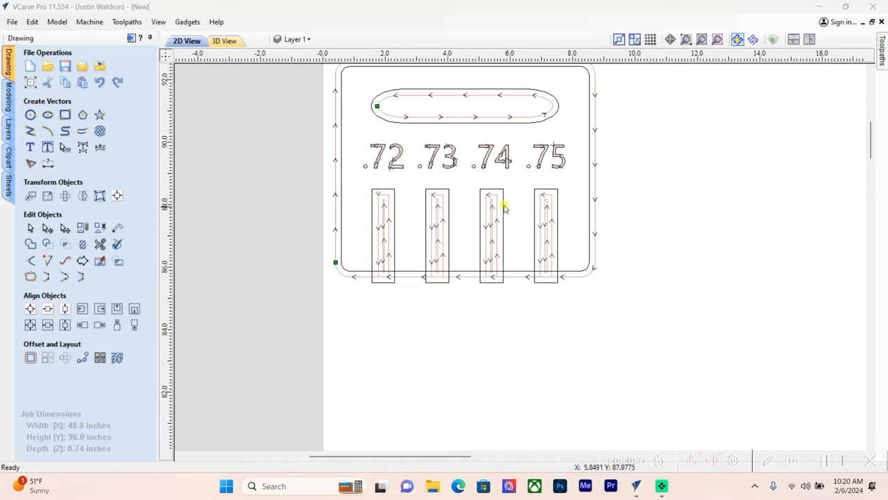
pyautogui.moveTo(470, 193)
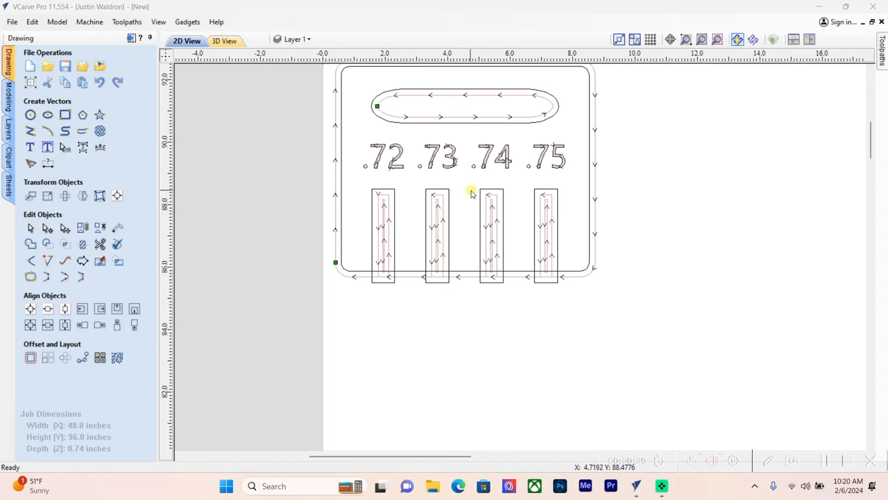
pyautogui.moveTo(470, 183)
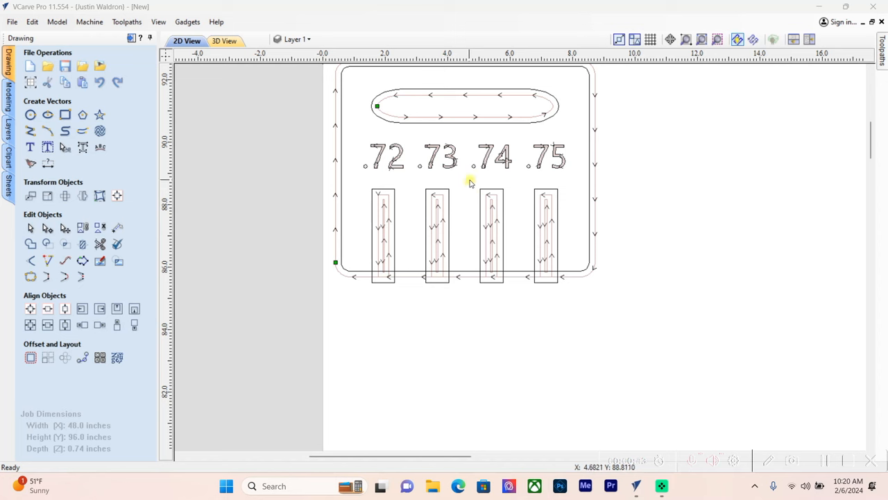
pyautogui.moveTo(451, 202)
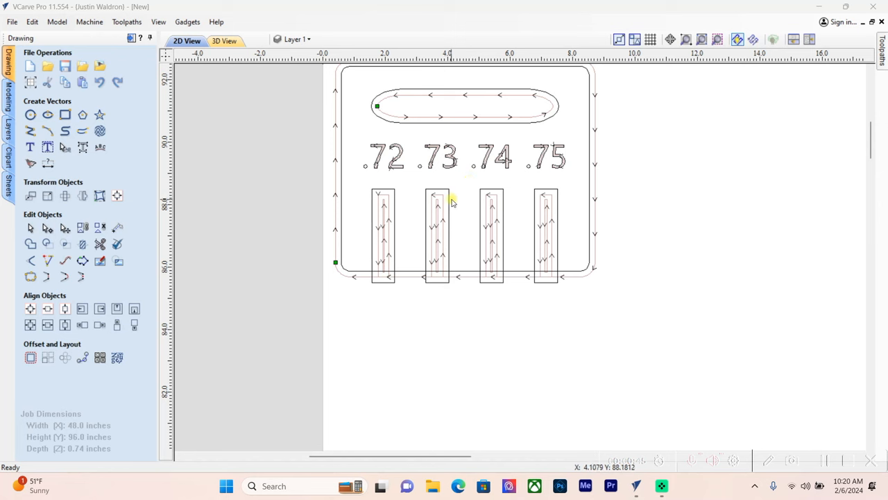
pyautogui.moveTo(520, 197)
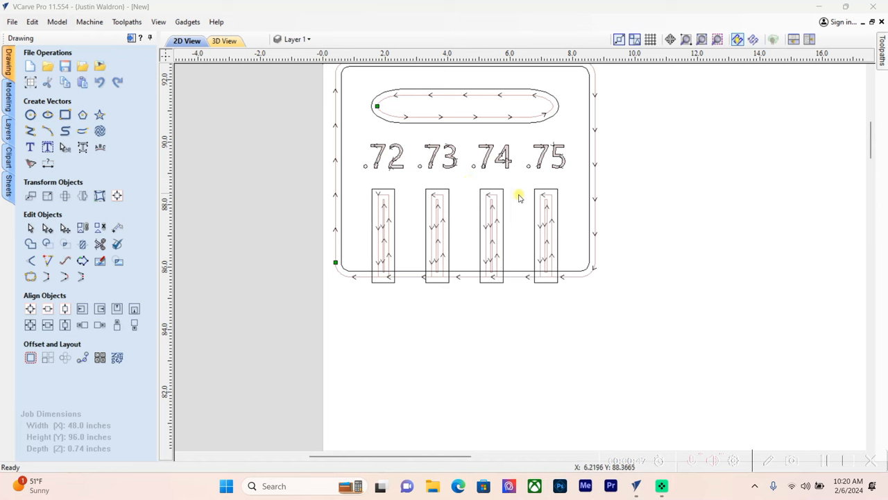
pyautogui.moveTo(493, 206)
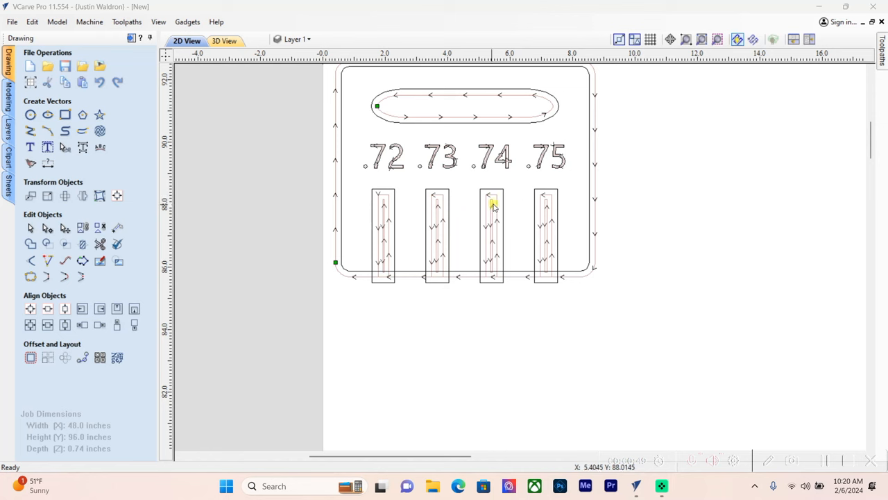
pyautogui.moveTo(453, 211)
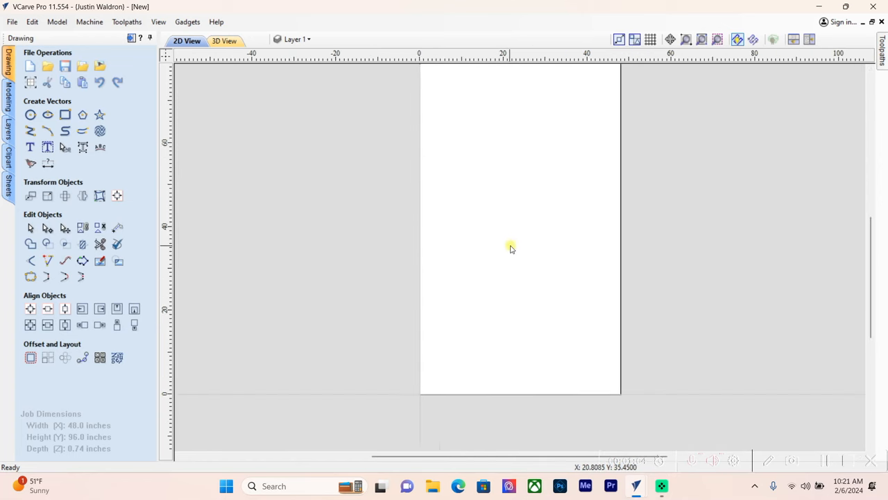
# - Create a 24 by 31.5 inch rectangle for the side panel and select it
pyautogui.click(64, 113)
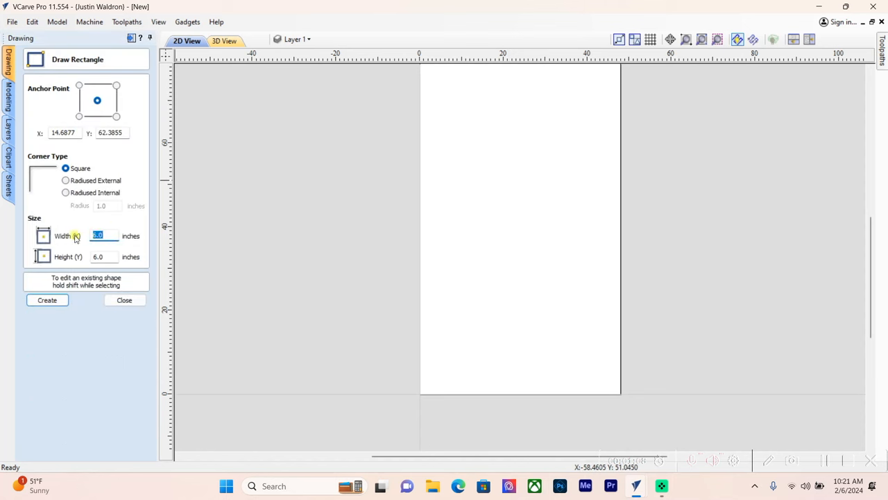
pyautogui.write('24')
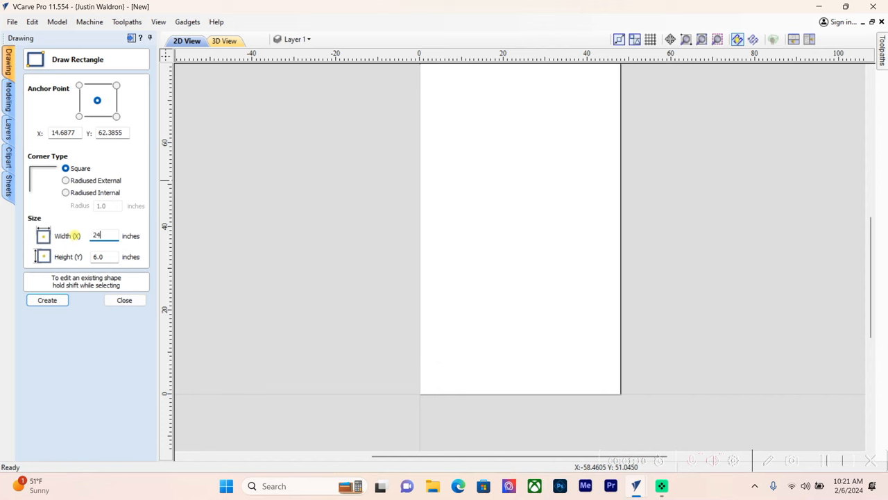
pyautogui.click(97, 256)
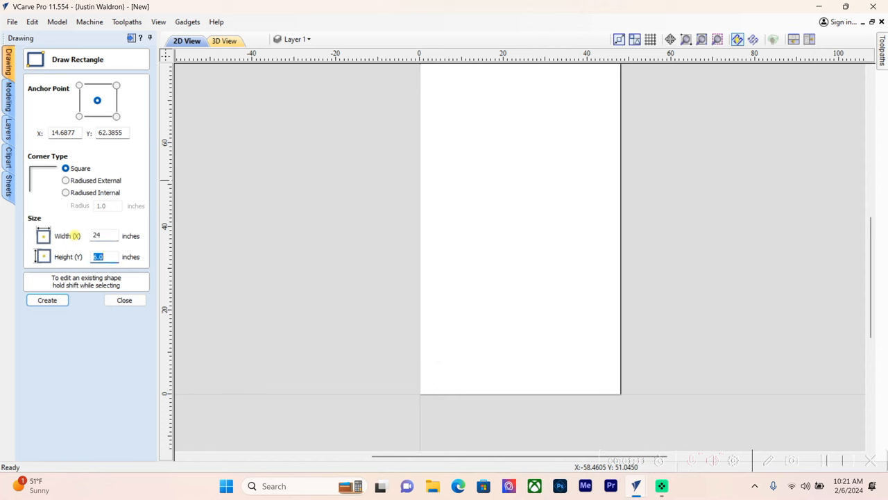
pyautogui.write('31.5')
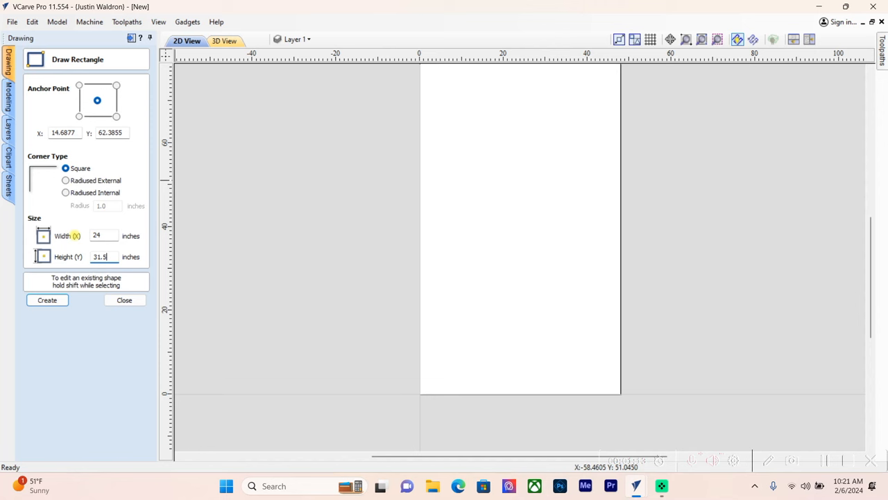
pyautogui.click(47, 299)
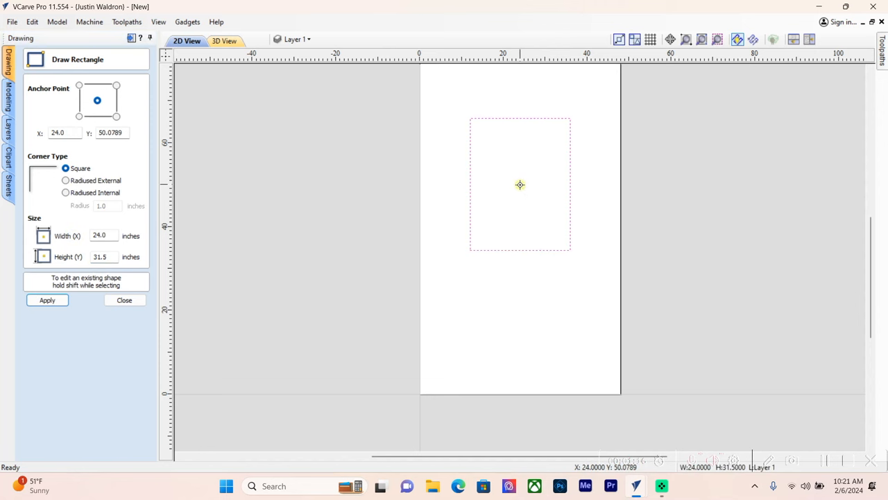
pyautogui.click(125, 300)
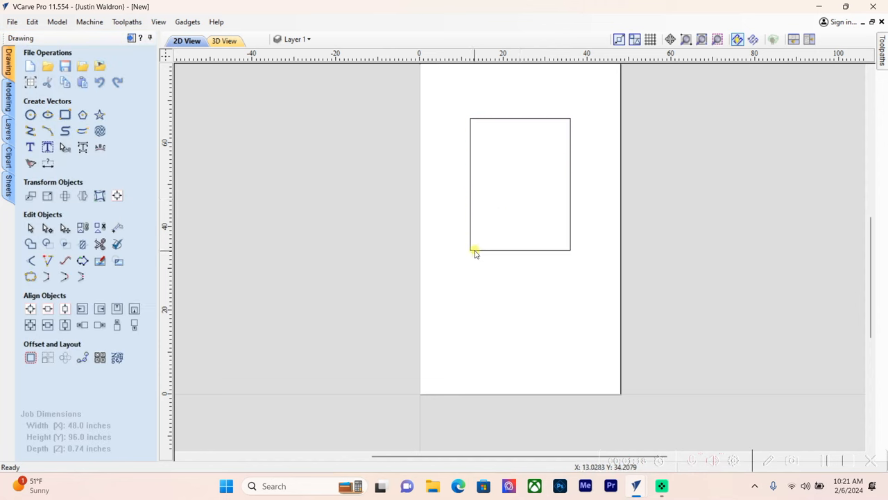
pyautogui.moveTo(479, 258)
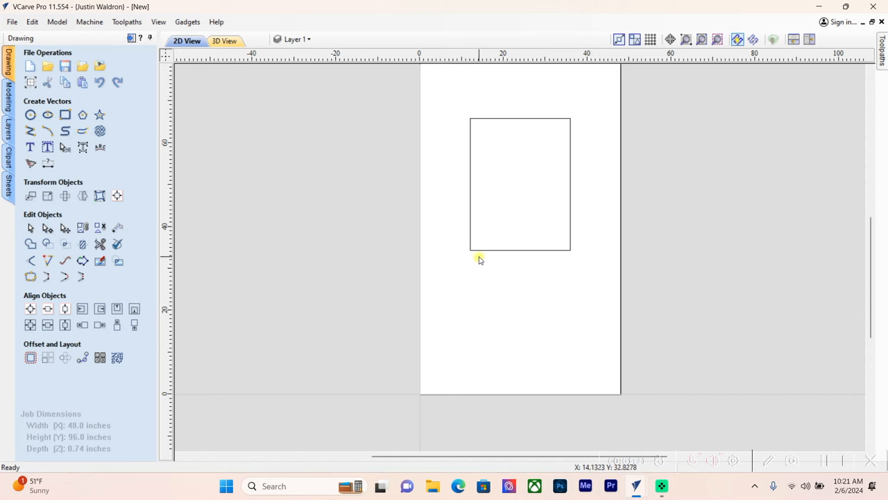
pyautogui.click(521, 183)
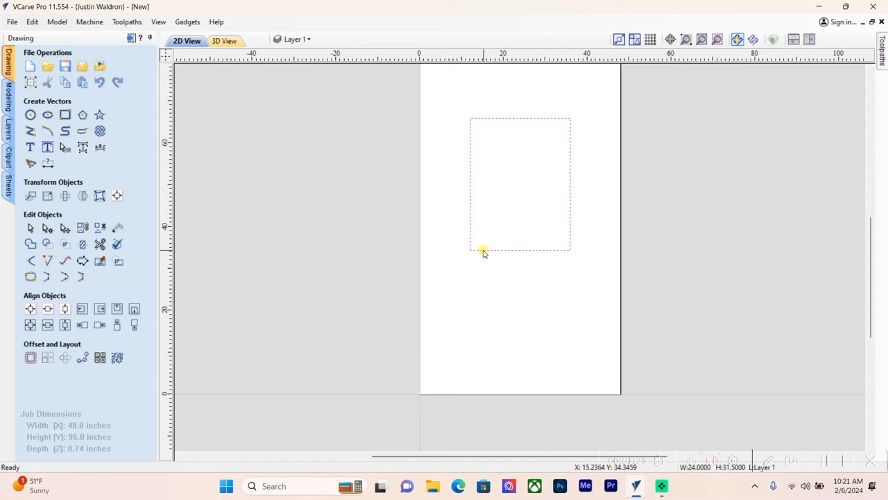
pyautogui.moveTo(506, 205)
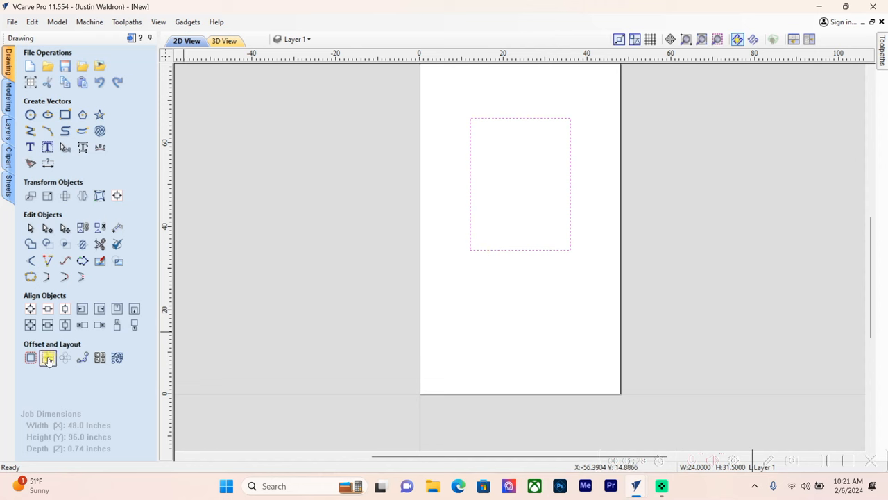
# - Offset a copy of the rectangle 1.675 inches inwards and select the inner rectangle for sizing
pyautogui.click(47, 358)
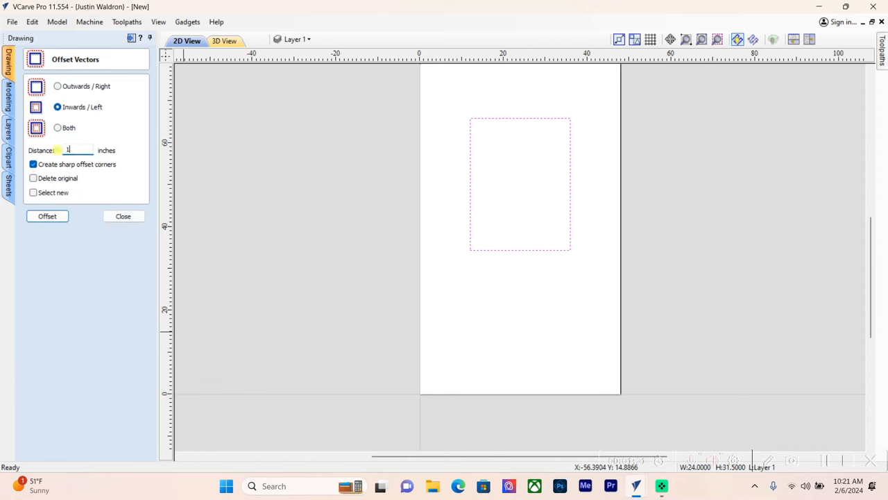
pyautogui.write('1.675')
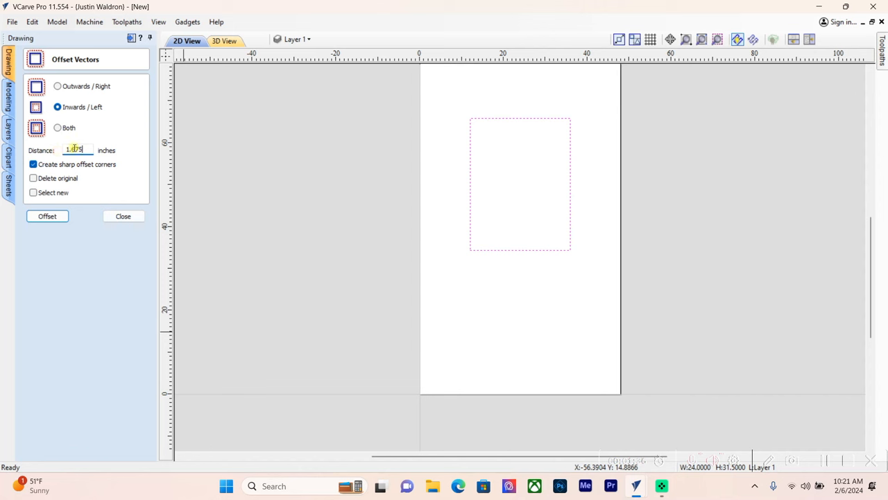
pyautogui.write('1.675')
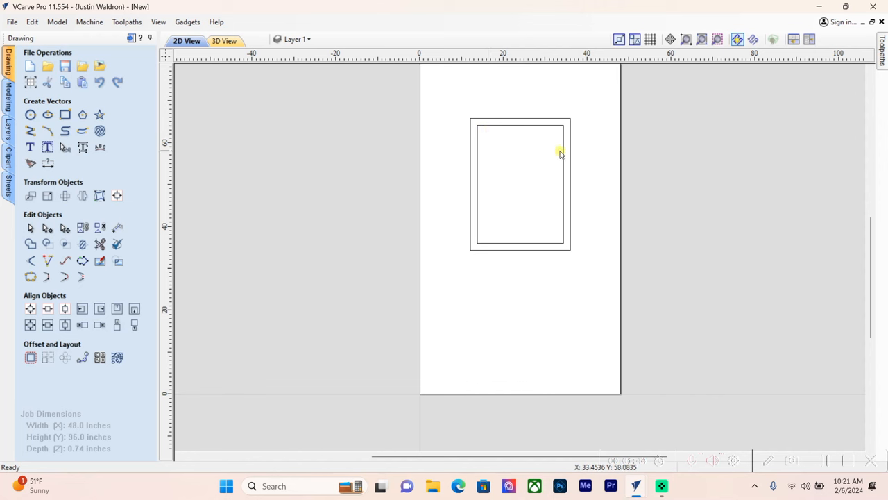
pyautogui.moveTo(499, 214)
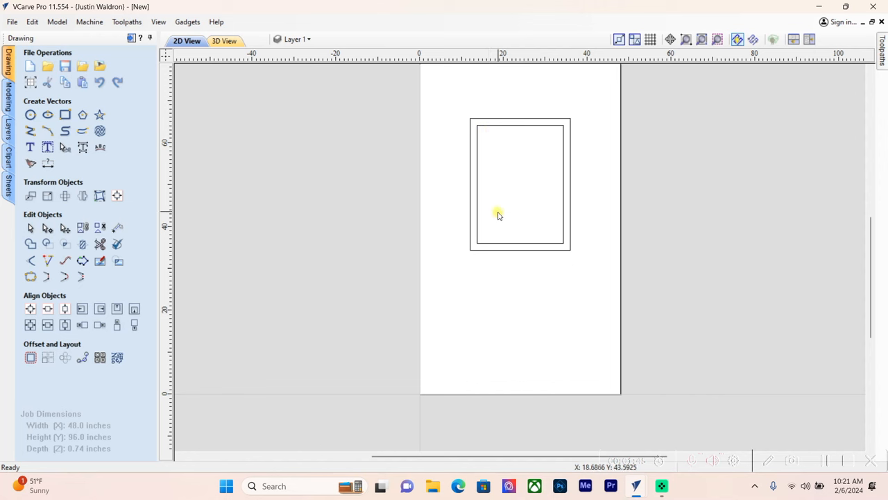
pyautogui.moveTo(507, 169)
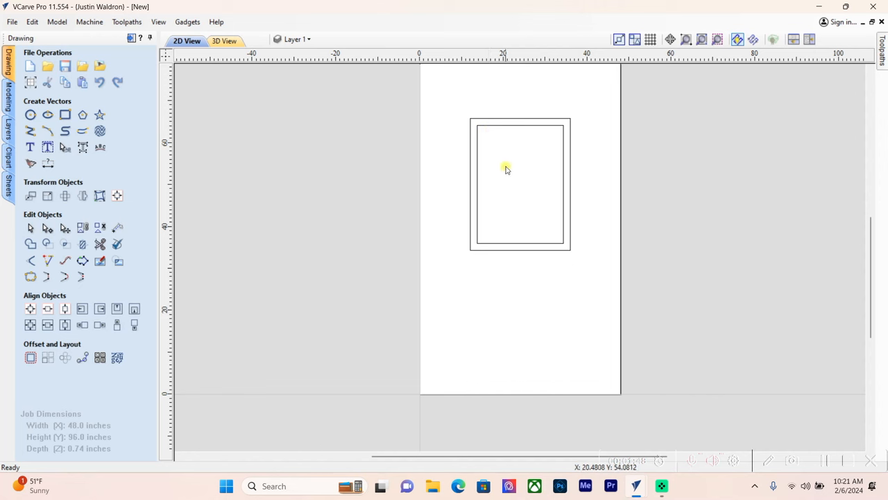
pyautogui.click(505, 169)
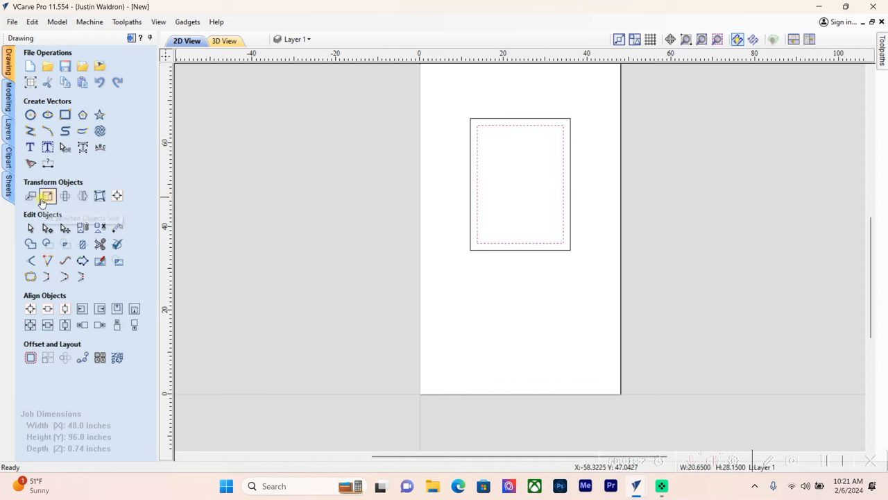
pyautogui.click(47, 194)
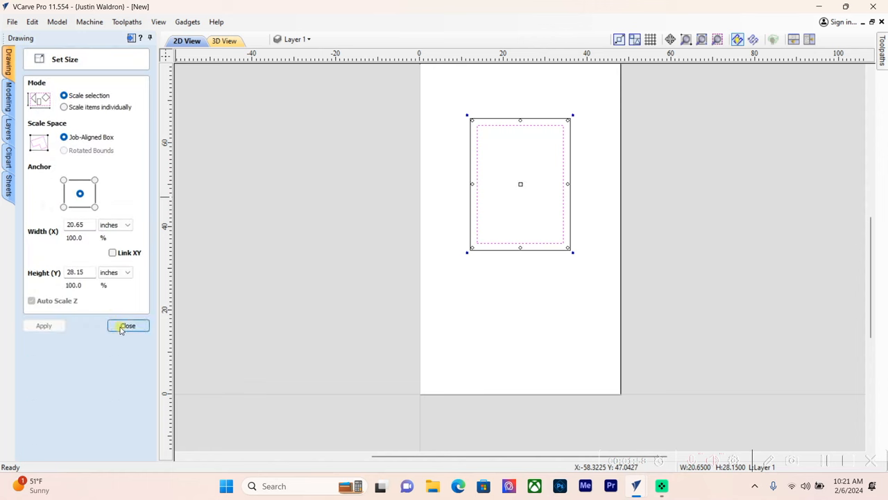
# - Draw a narrow 20.65 by 1.675 inch dado strip across the inner panel near its top
pyautogui.click(127, 324)
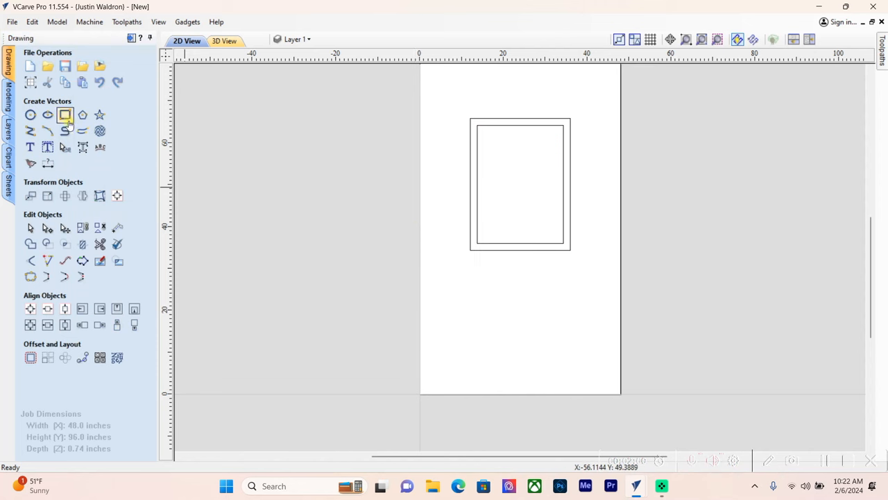
pyautogui.click(63, 114)
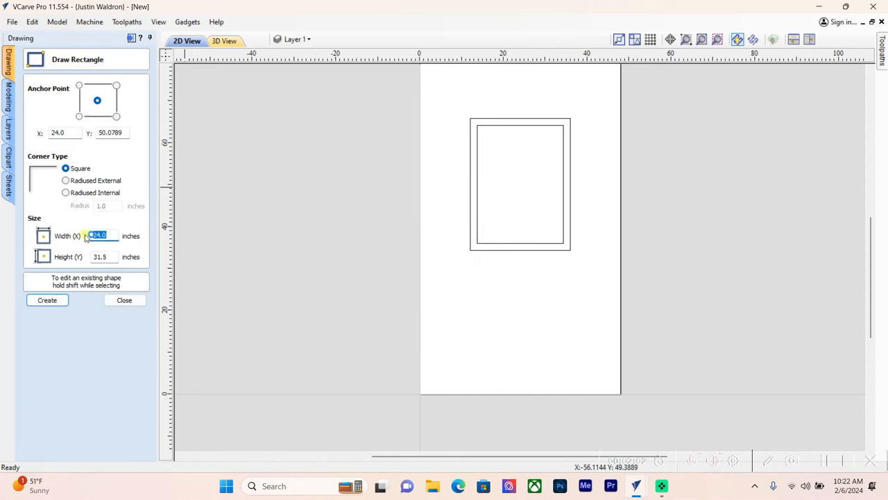
pyautogui.write('20.65')
pyautogui.click(104, 257)
pyautogui.write('1.675')
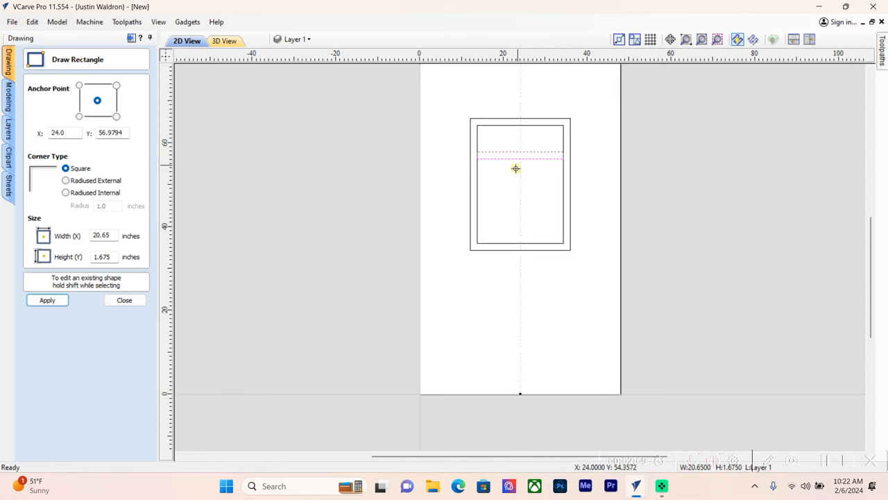
pyautogui.click(123, 300)
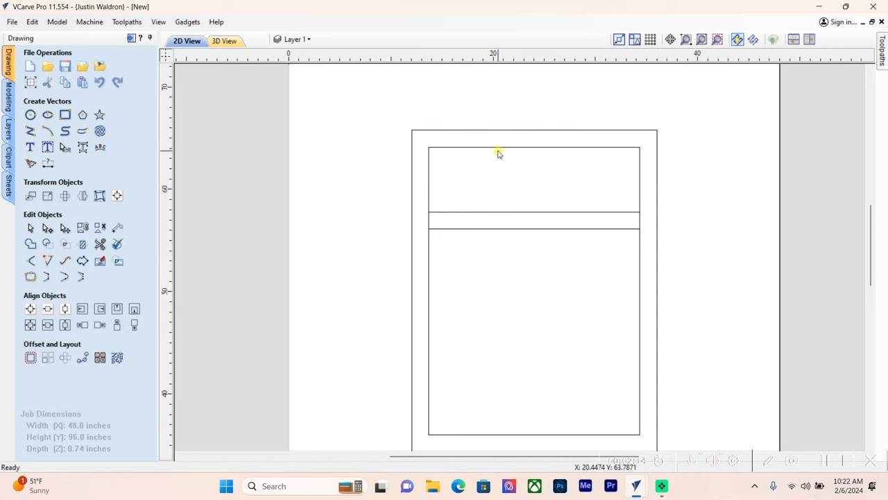
pyautogui.moveTo(497, 150)
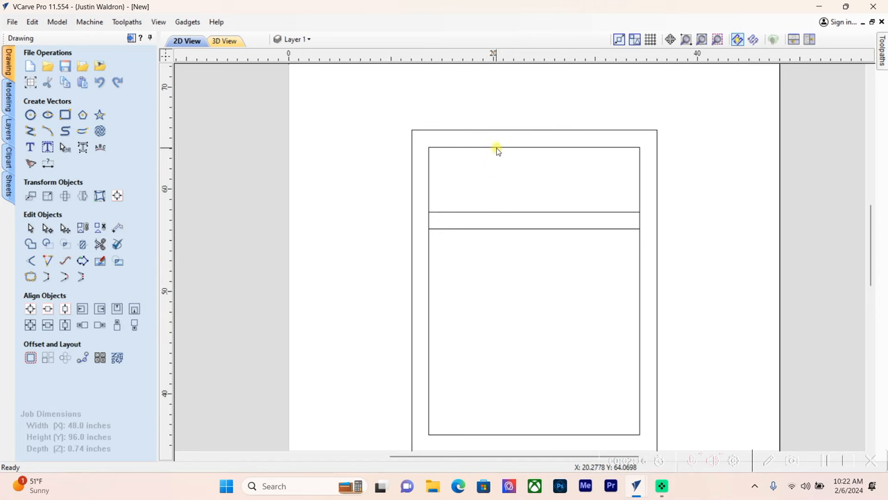
pyautogui.moveTo(147, 211)
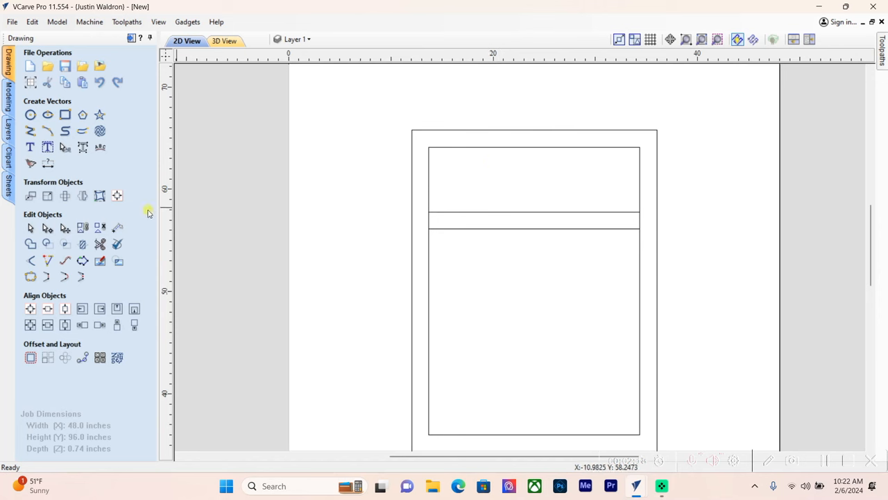
# - Align a 6x6 spacer square to the panel's top edge, butt the strip beneath it, then drag the square away
pyautogui.click(63, 113)
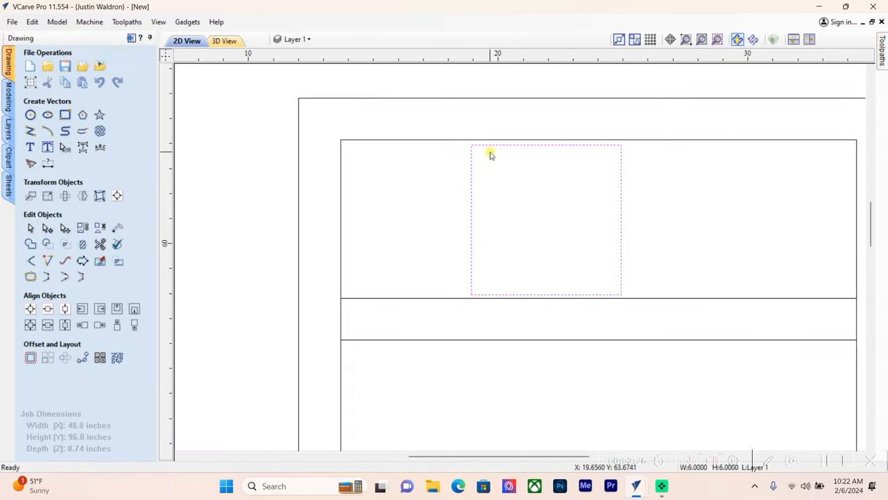
pyautogui.moveTo(461, 141)
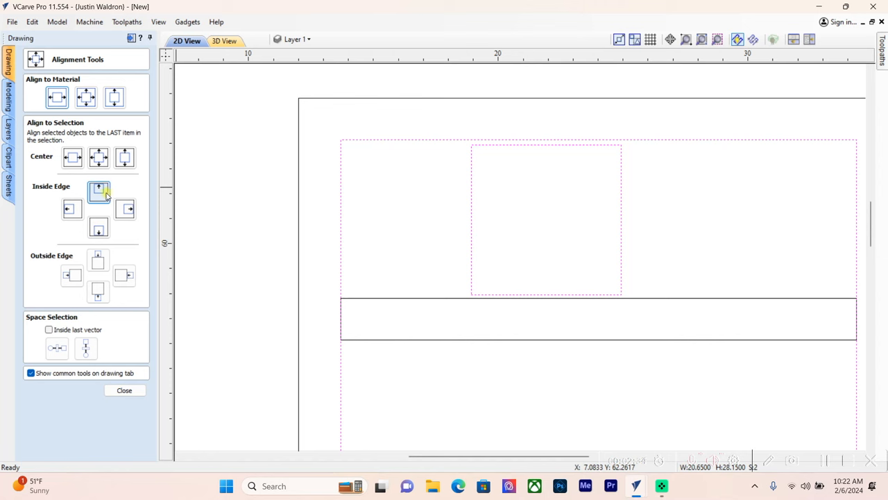
pyautogui.click(97, 192)
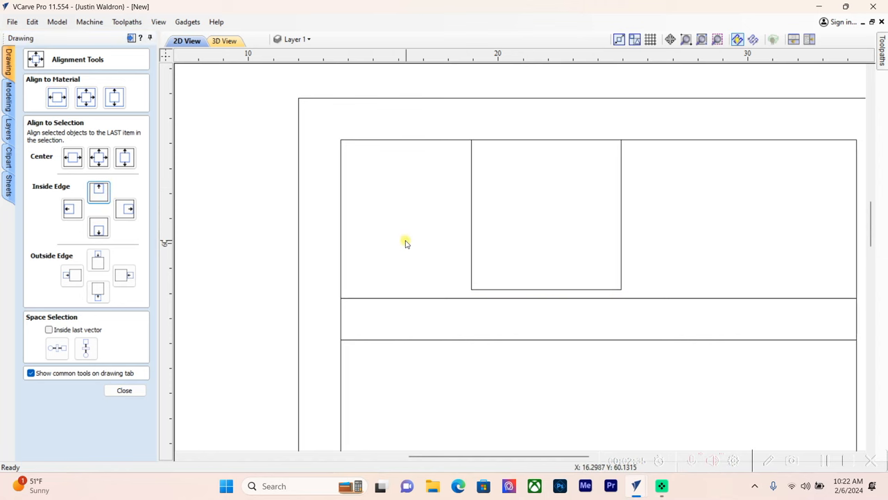
pyautogui.moveTo(419, 301)
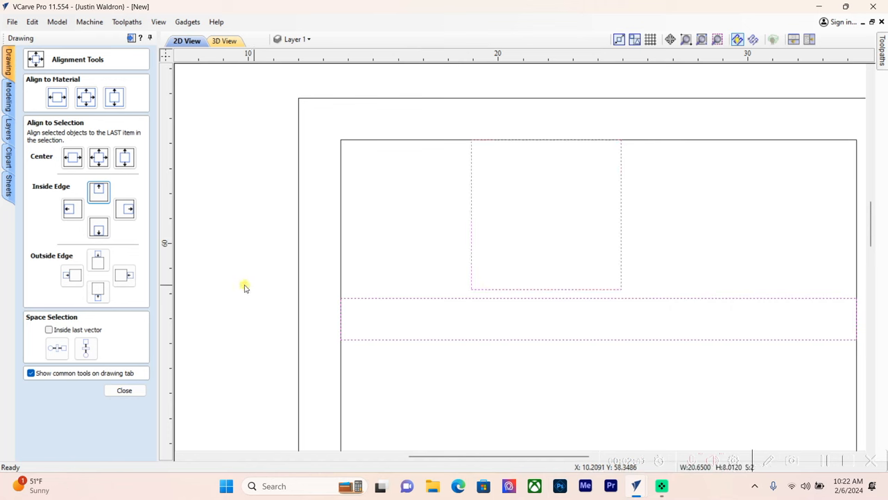
pyautogui.click(98, 291)
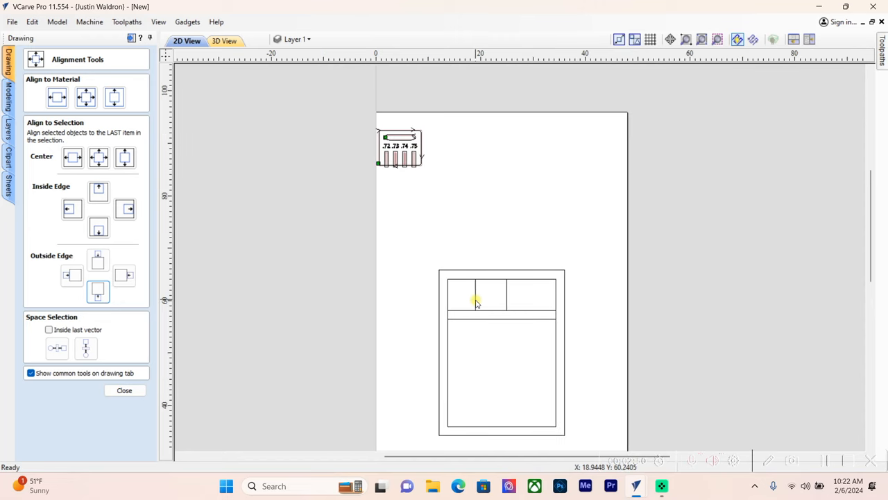
pyautogui.click(476, 294)
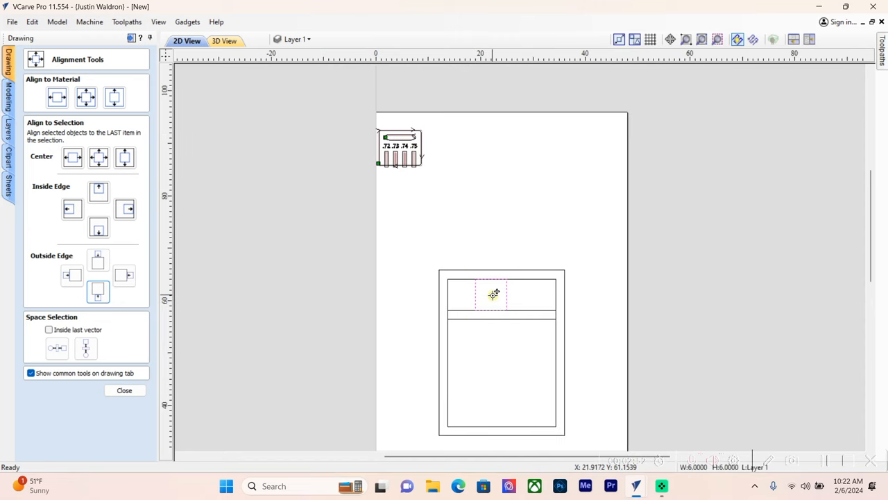
pyautogui.moveTo(493, 295); pyautogui.dragTo(455, 147)
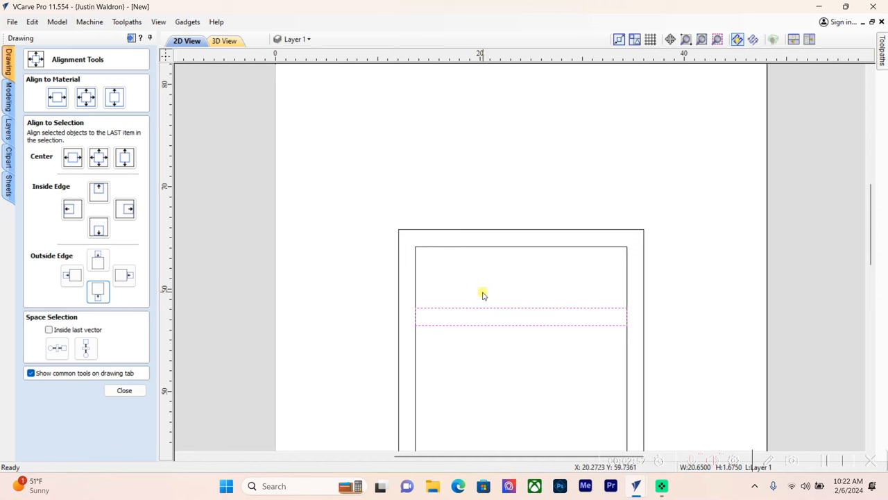
# - Add a centred text label with the size note on the dado strip
pyautogui.click(124, 389)
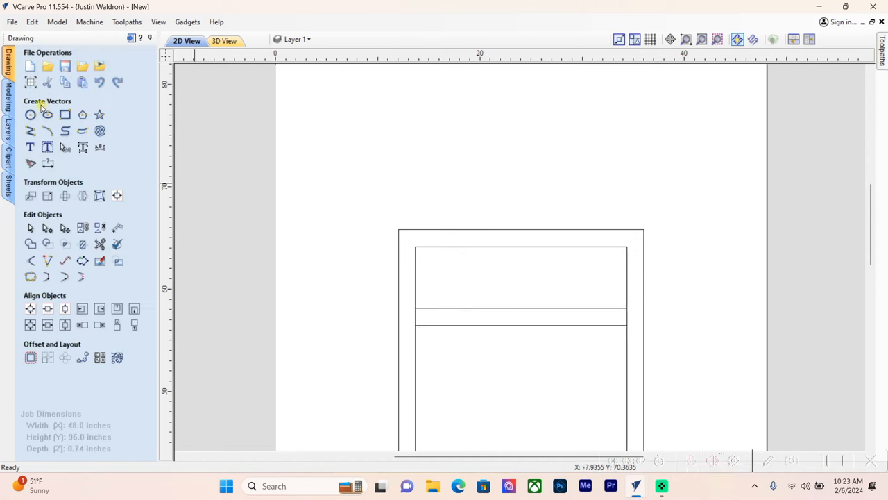
pyautogui.click(31, 147)
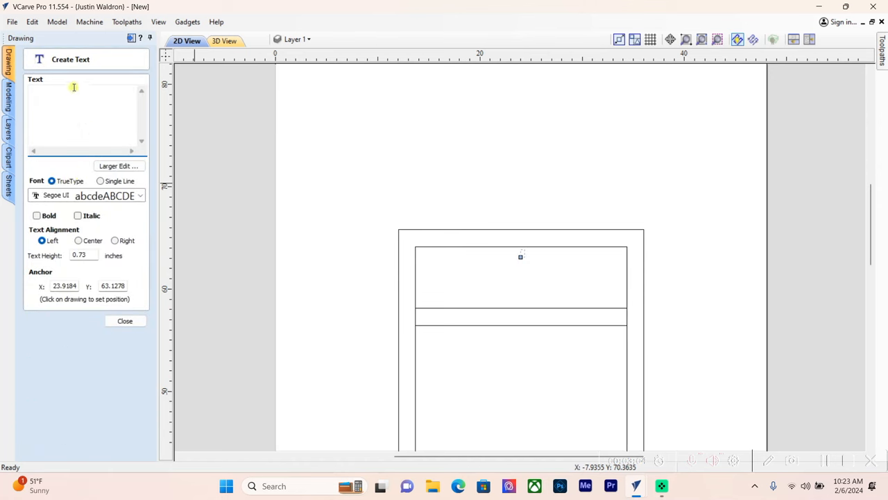
pyautogui.write('3-20.65')
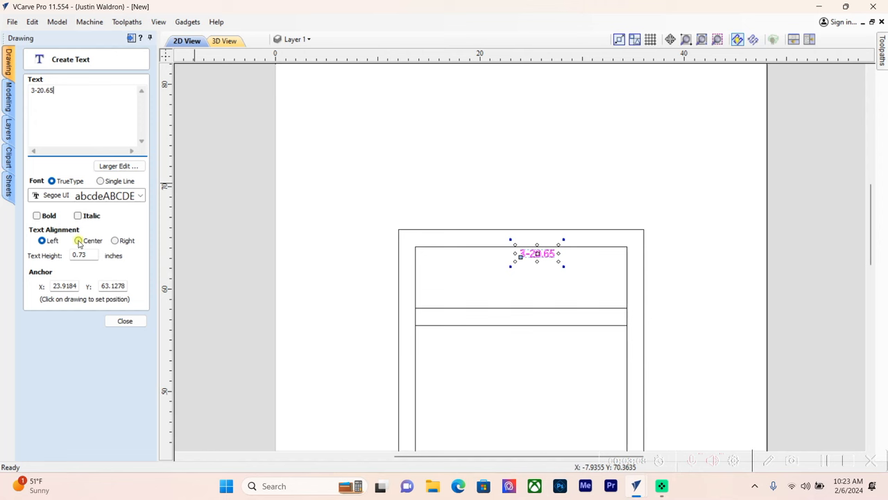
pyautogui.click(125, 321)
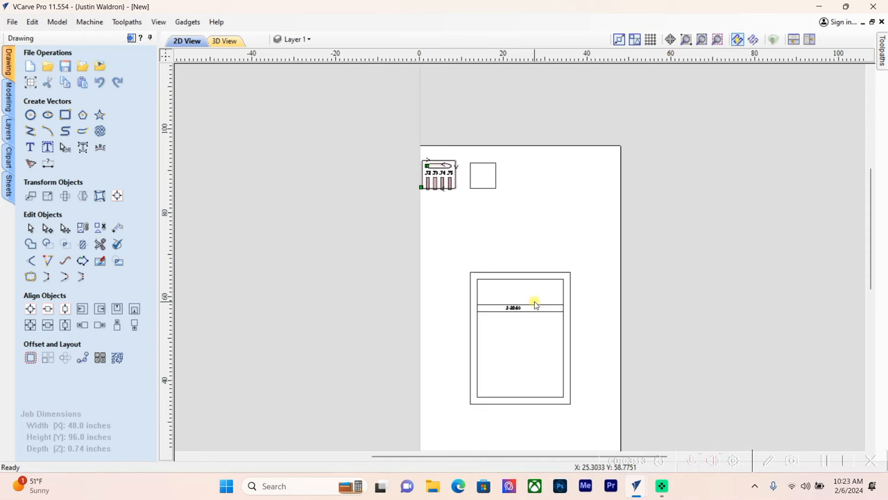
# - Move the finished side panel aside and set up a 22.25 by 34.5 inch rectangle
pyautogui.click(534, 305)
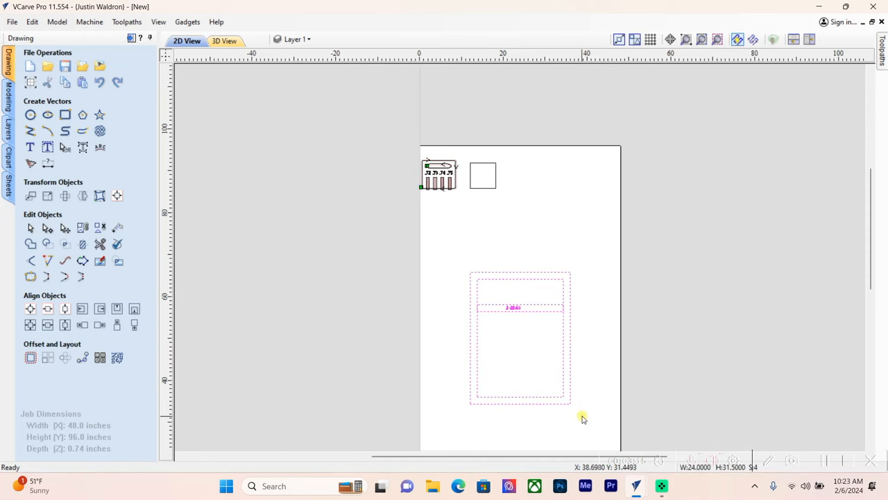
pyautogui.click(521, 337)
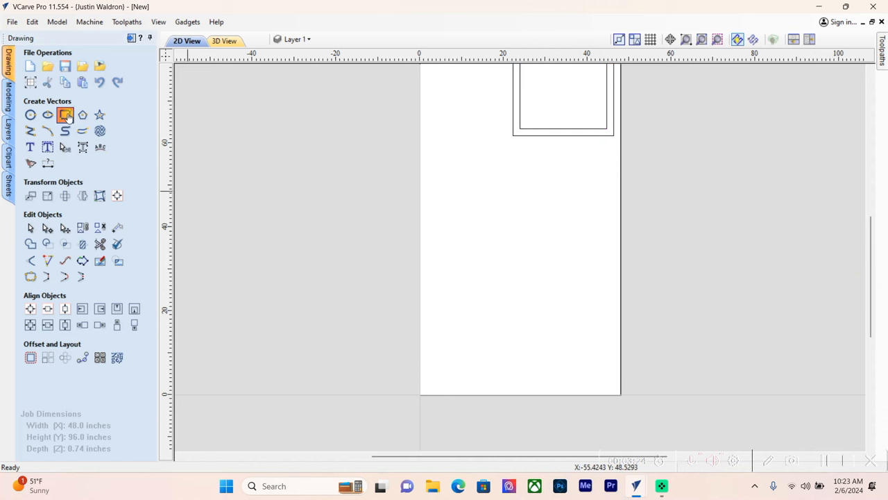
pyautogui.click(65, 114)
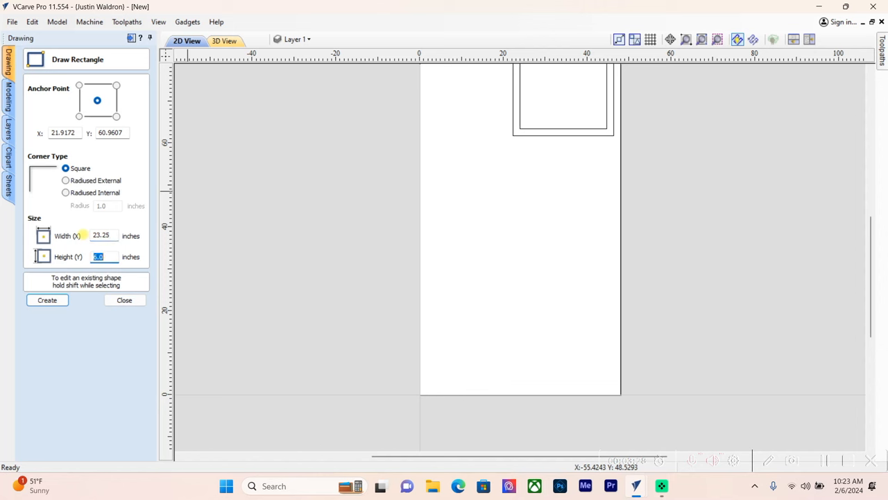
pyautogui.write('34.5')
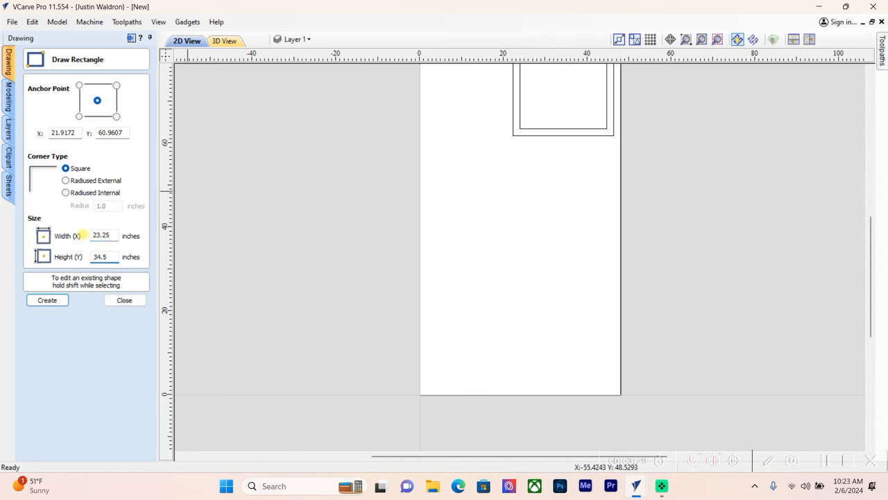
pyautogui.moveTo(86, 236)
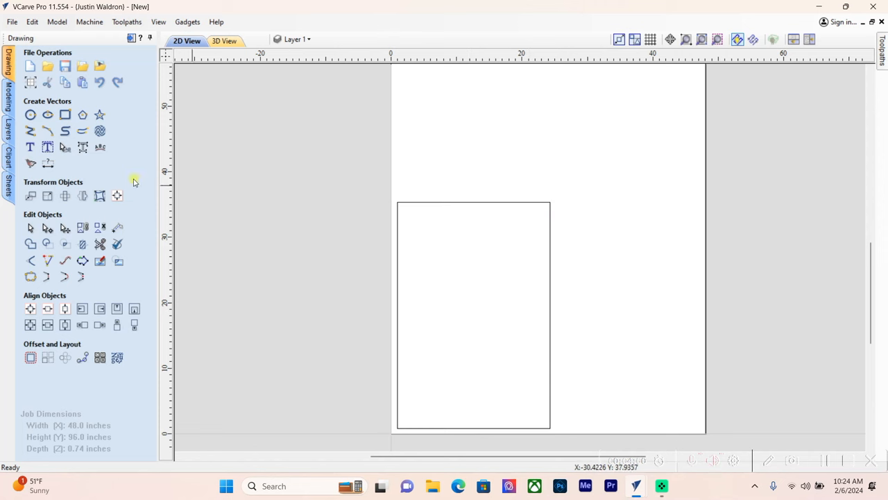
# - Draw a 3.5 by 3 inch notch rectangle near the panel's bottom-left corner
pyautogui.click(64, 114)
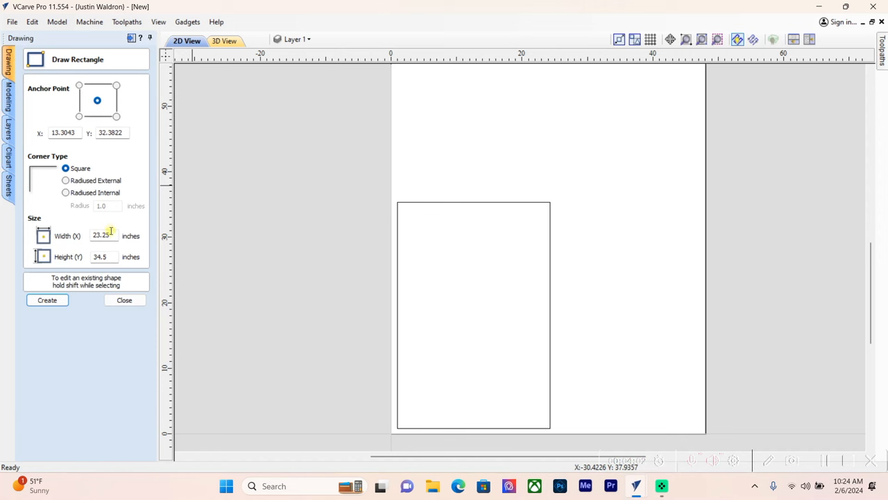
pyautogui.write('3.')
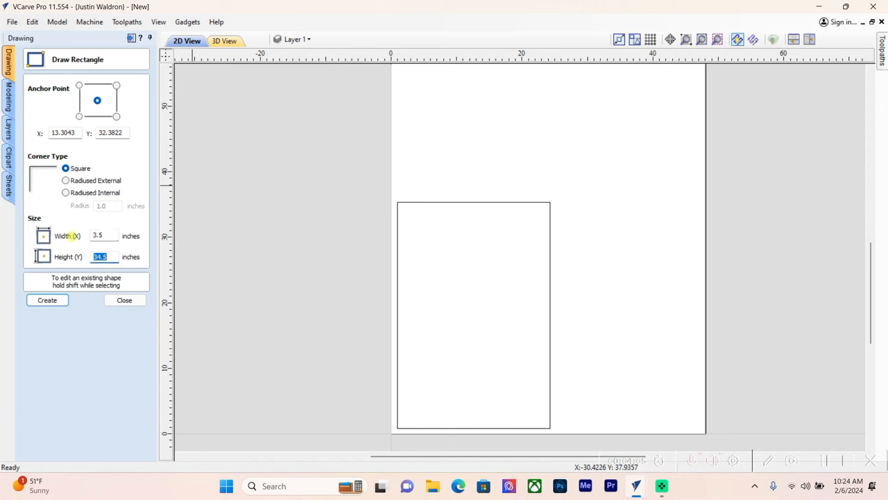
pyautogui.write('3')
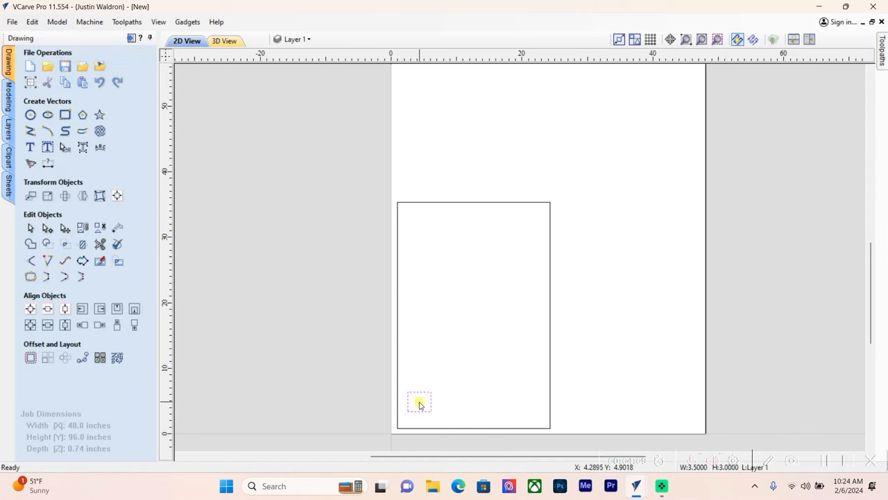
pyautogui.moveTo(419, 402); pyautogui.dragTo(397, 368)
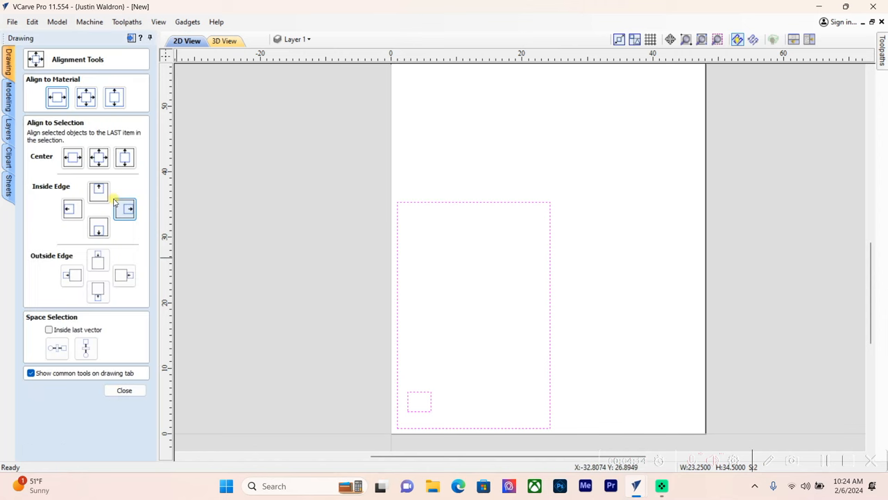
# - Align the notch to the panel's bottom and left edges and trim out the overlapping corner lines
pyautogui.click(97, 227)
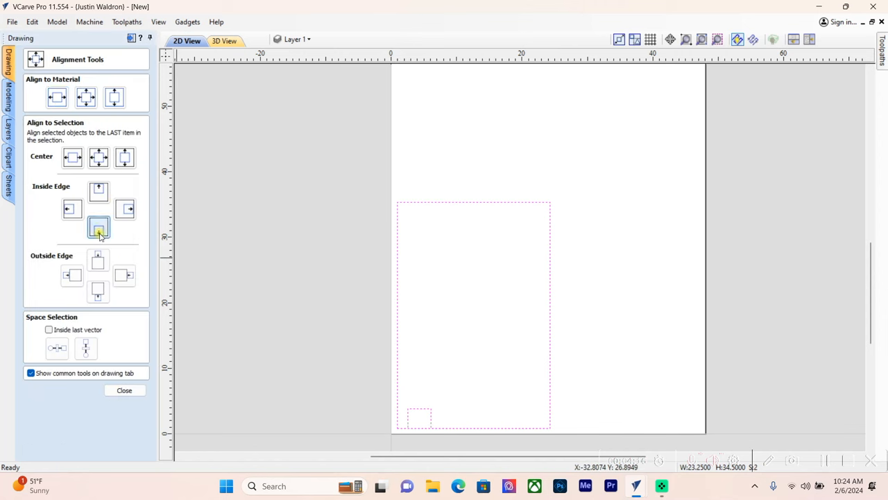
pyautogui.click(72, 208)
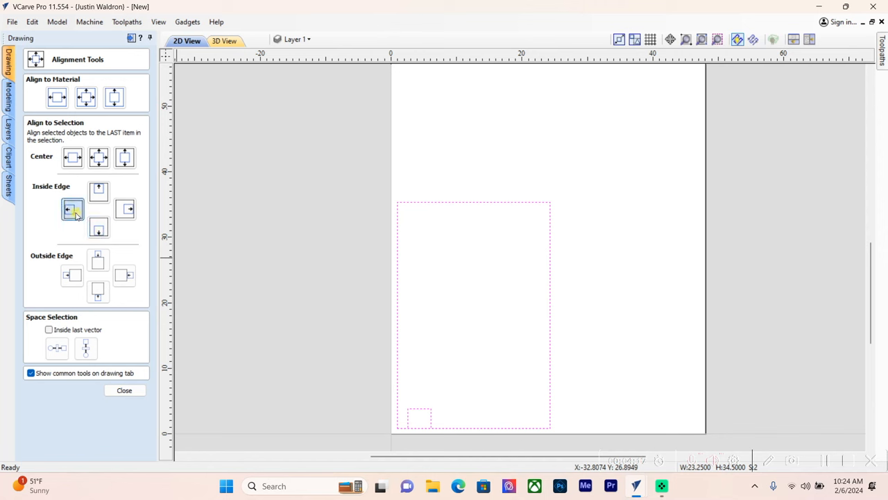
pyautogui.click(124, 388)
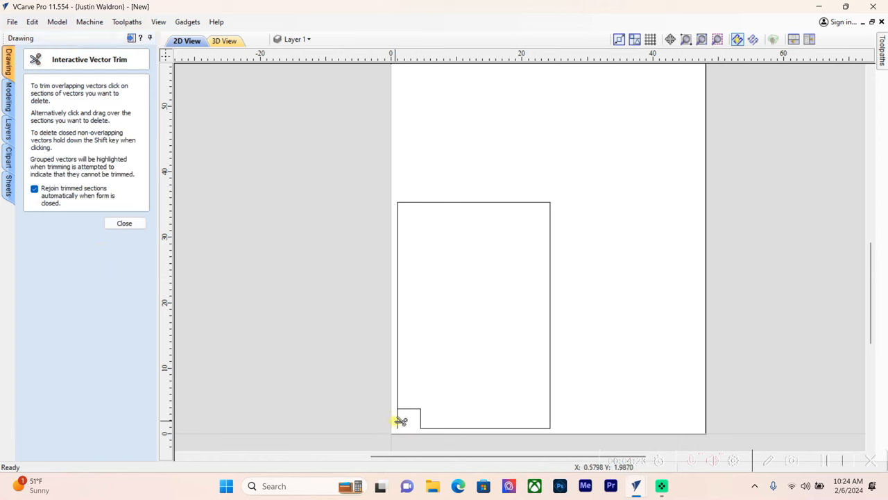
pyautogui.click(125, 222)
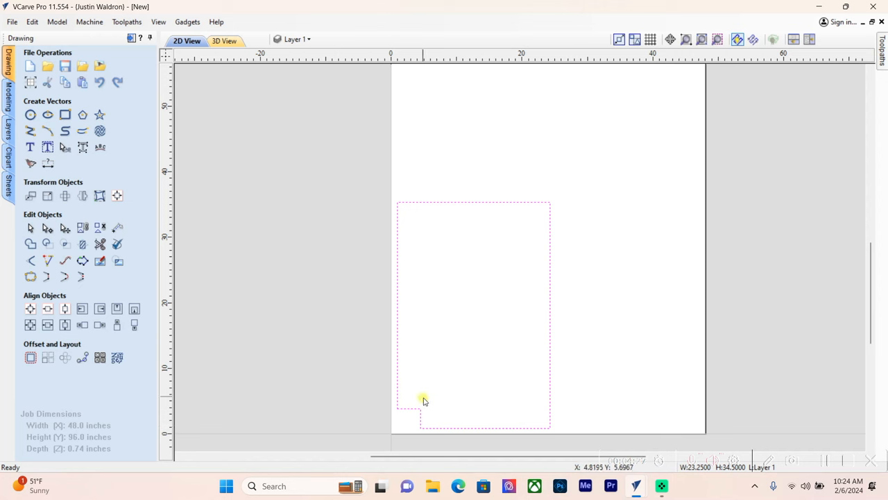
pyautogui.click(425, 401)
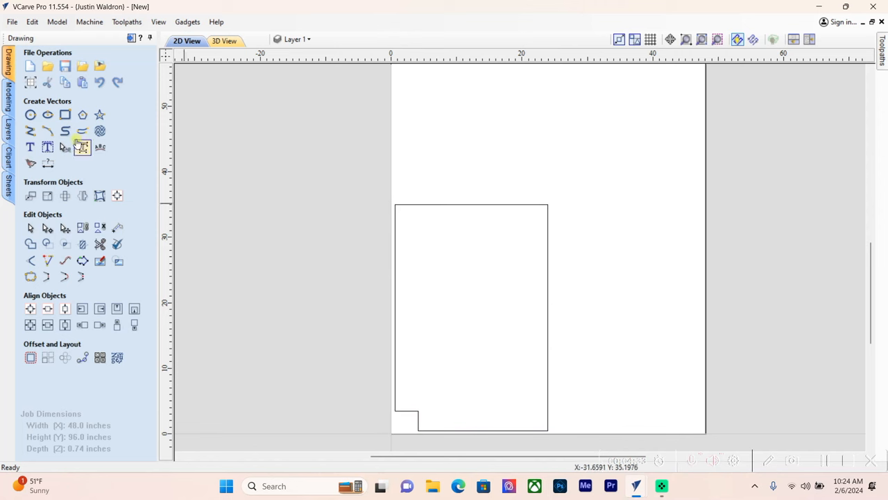
# - Join the outline, then add 23.75-wide horizontal groove strips and a 0.74 by 35 inch vertical strip
pyautogui.click(64, 114)
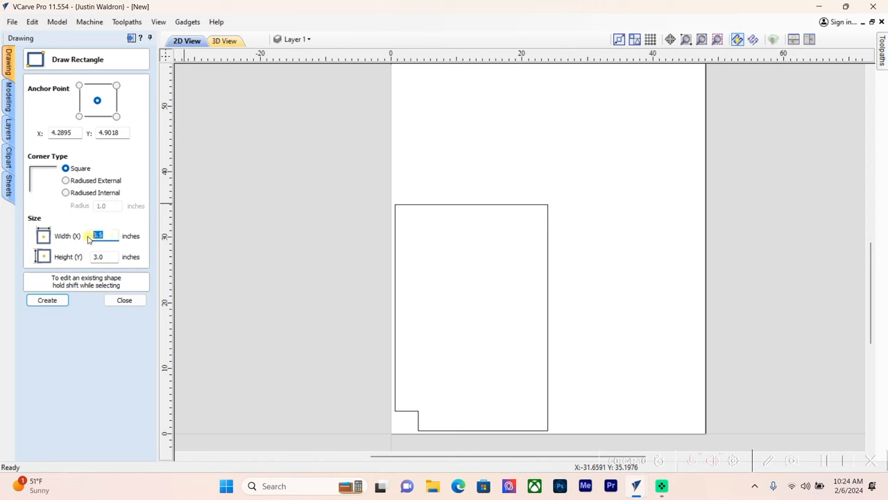
pyautogui.write('2')
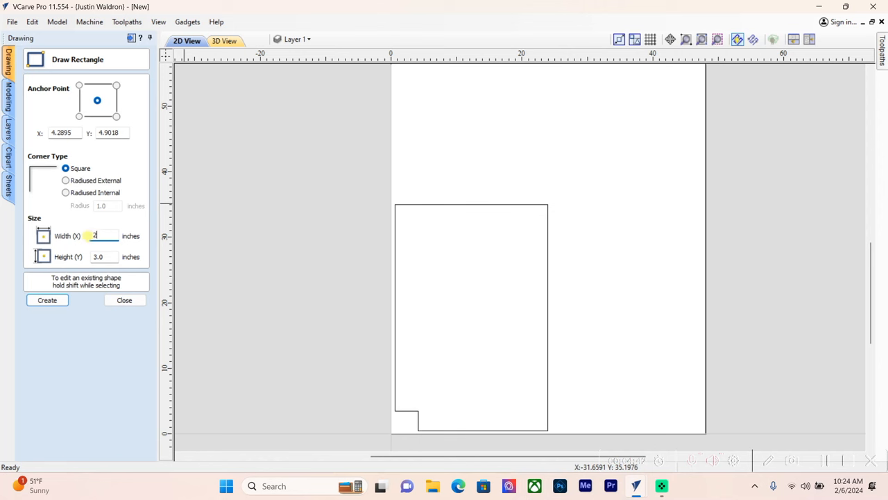
pyautogui.write('23.75')
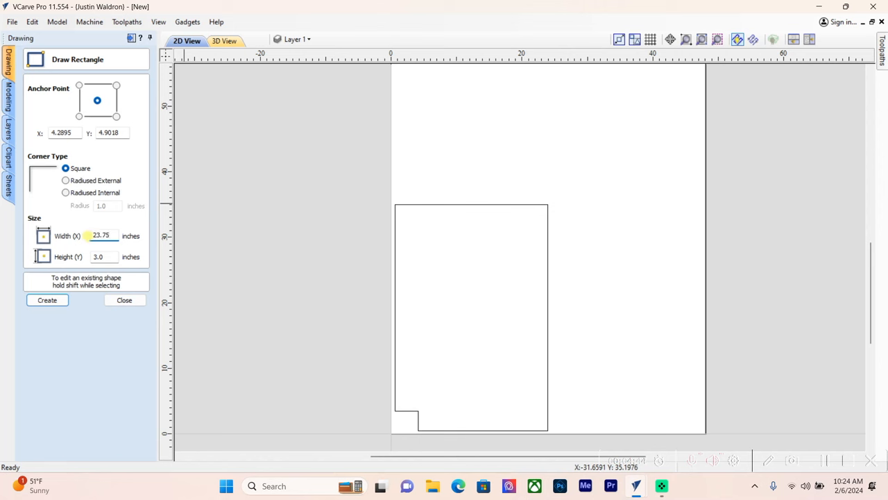
pyautogui.click(104, 257)
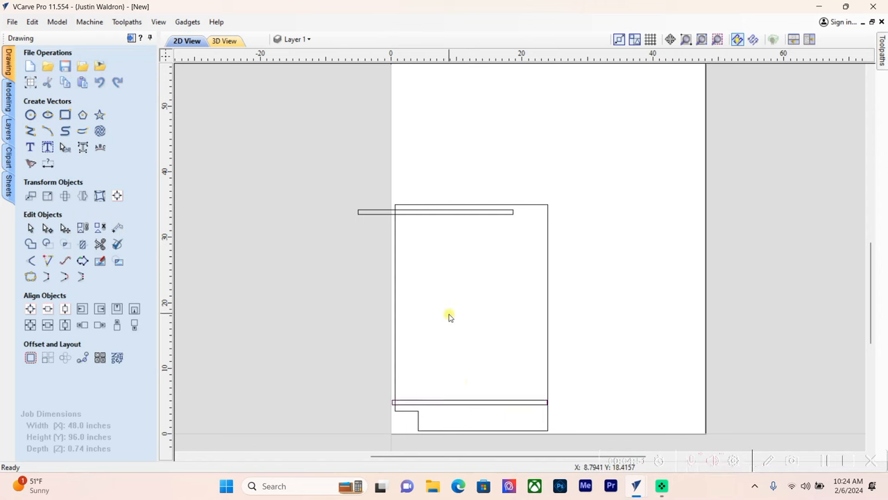
pyautogui.moveTo(462, 261)
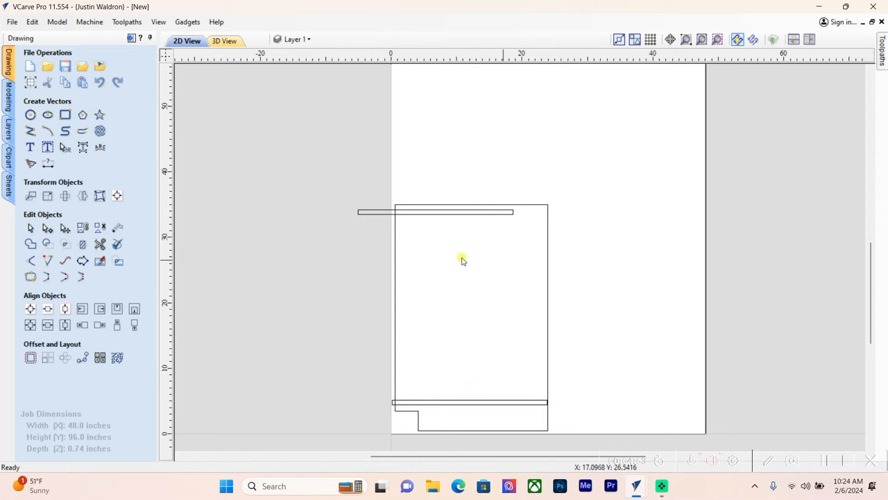
pyautogui.click(64, 114)
pyautogui.write('.7')
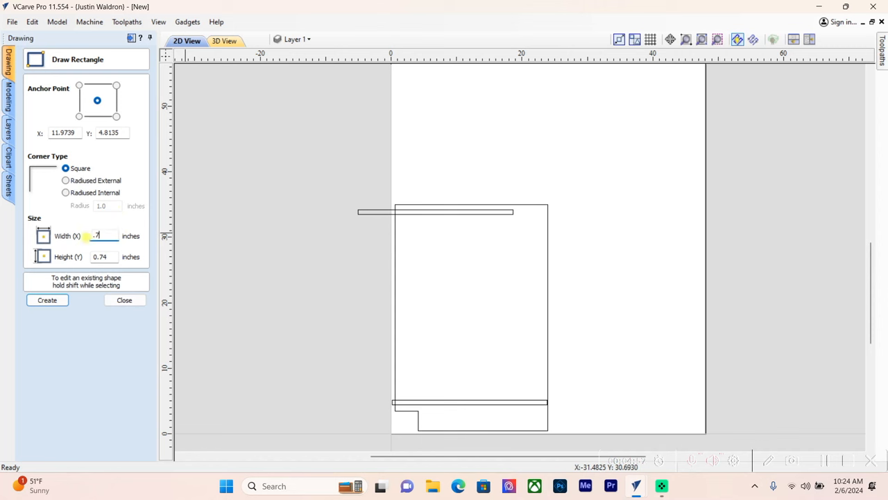
pyautogui.press('Tab')
pyautogui.write('35')
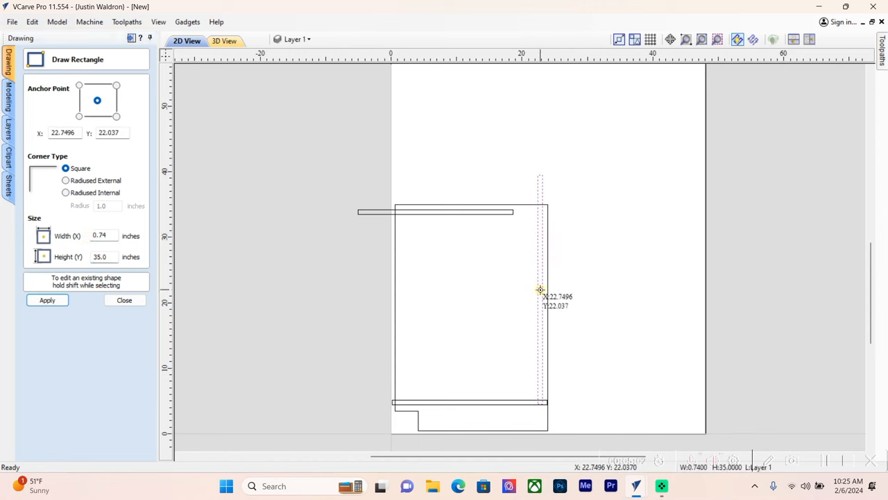
pyautogui.click(125, 300)
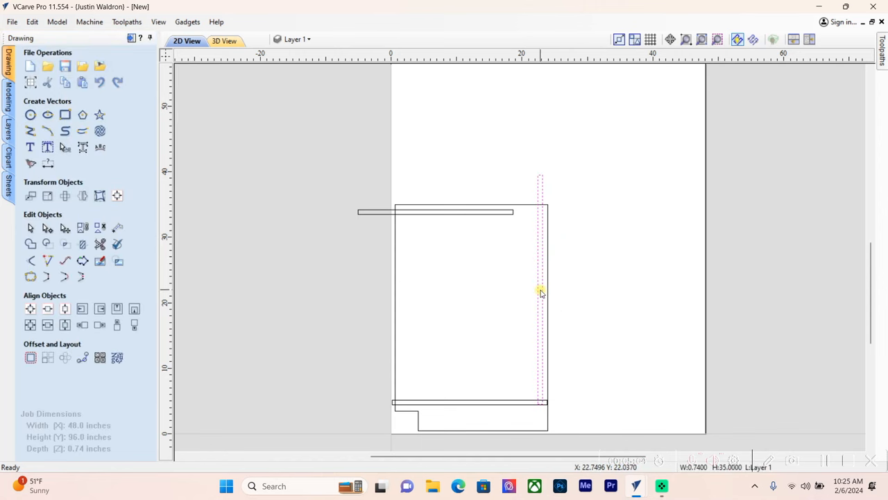
pyautogui.moveTo(522, 280)
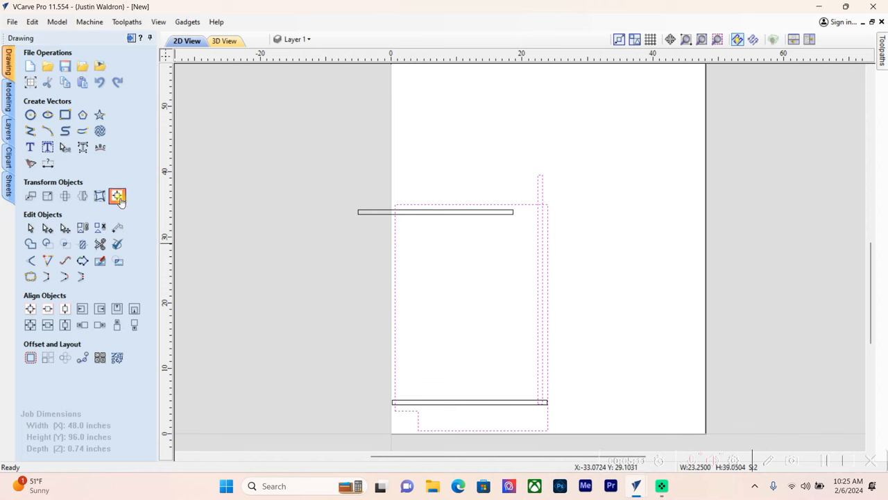
# - Align the back groove to the panel's inner right edge and centre the top groove horizontally
pyautogui.click(116, 196)
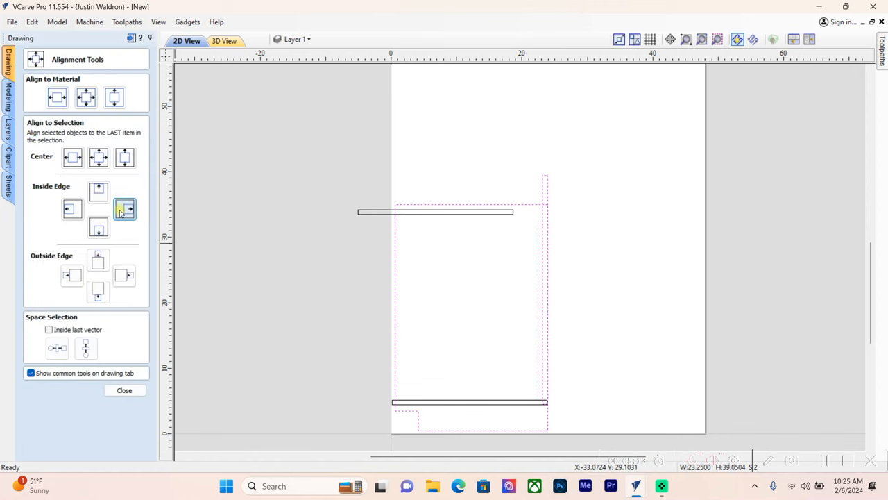
pyautogui.click(125, 158)
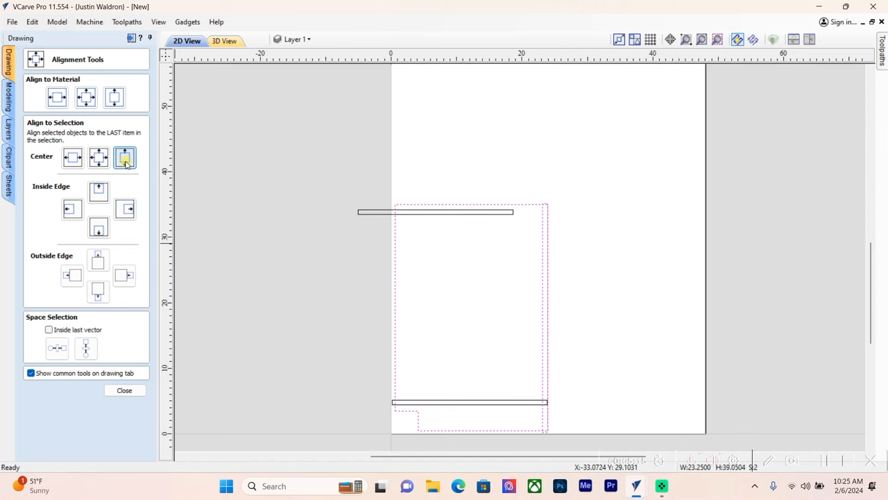
pyautogui.click(125, 157)
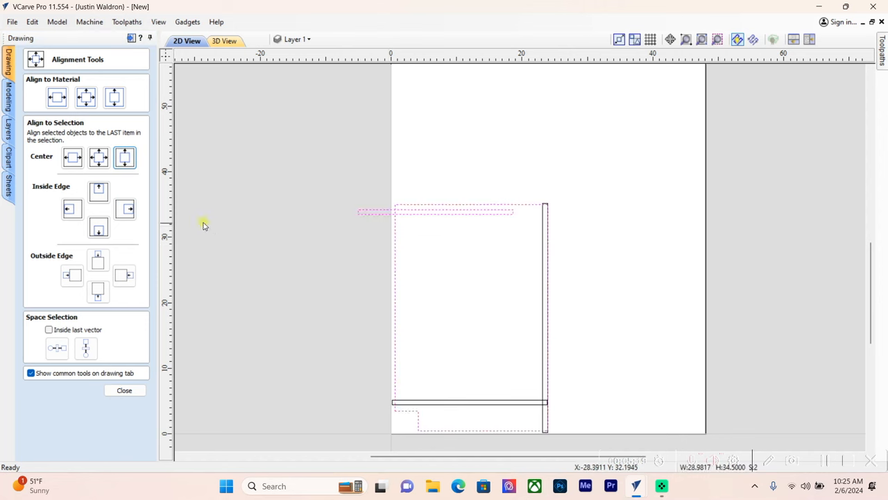
pyautogui.click(72, 157)
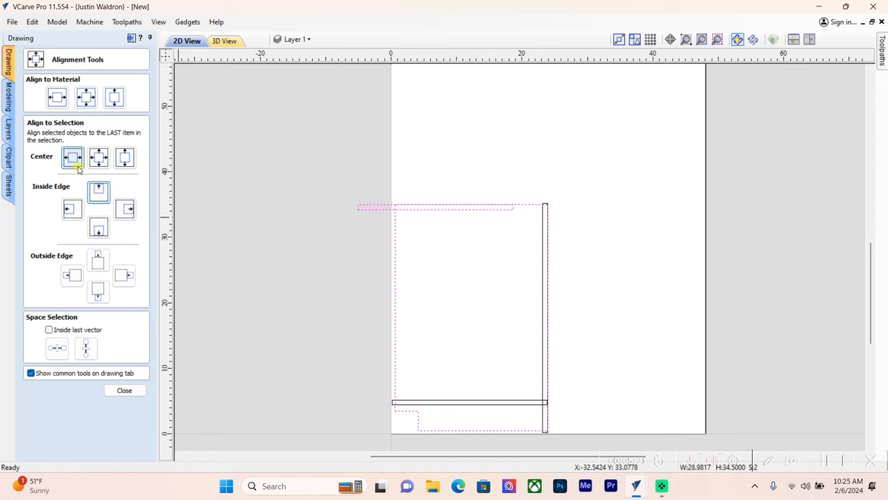
pyautogui.click(72, 157)
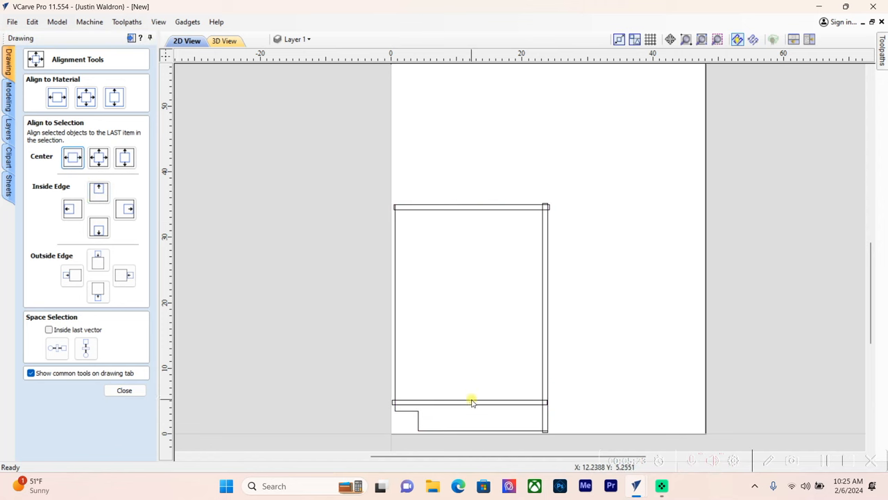
pyautogui.click(124, 388)
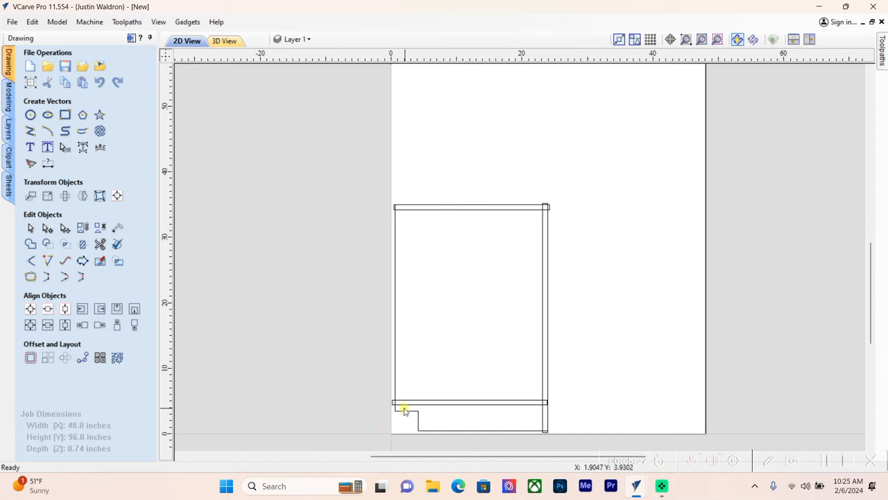
pyautogui.moveTo(431, 408)
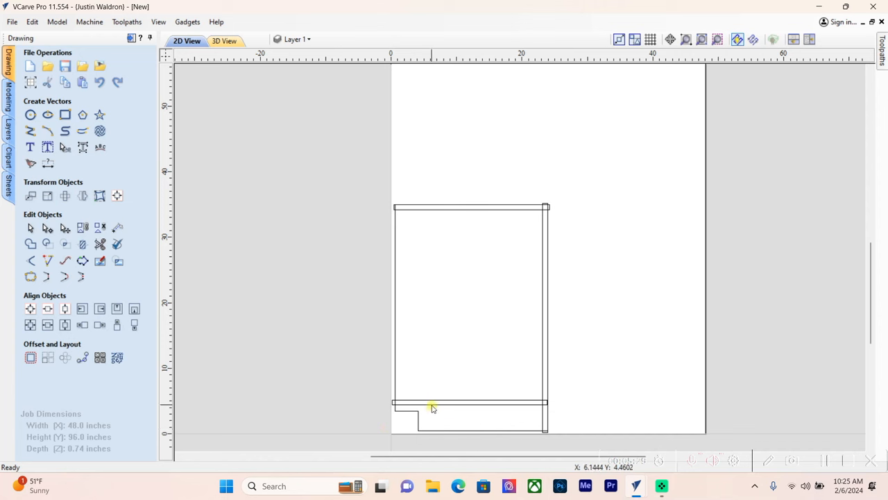
pyautogui.moveTo(457, 406)
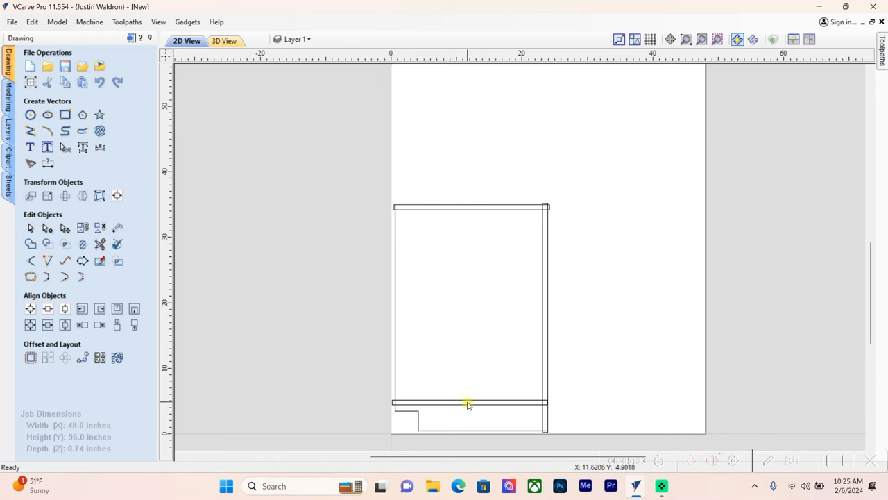
pyautogui.moveTo(451, 263)
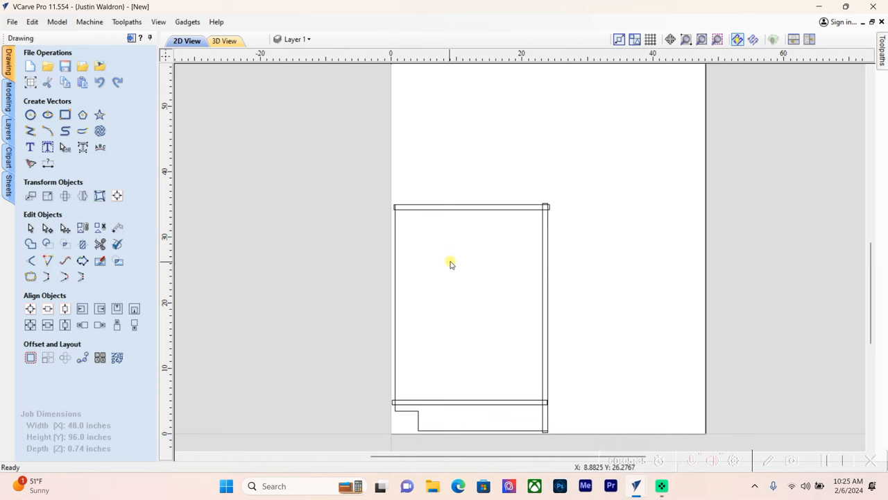
# - Use a temporary 4 inch spacer rectangle to seat the bottom groove just above the toe notch
pyautogui.click(64, 114)
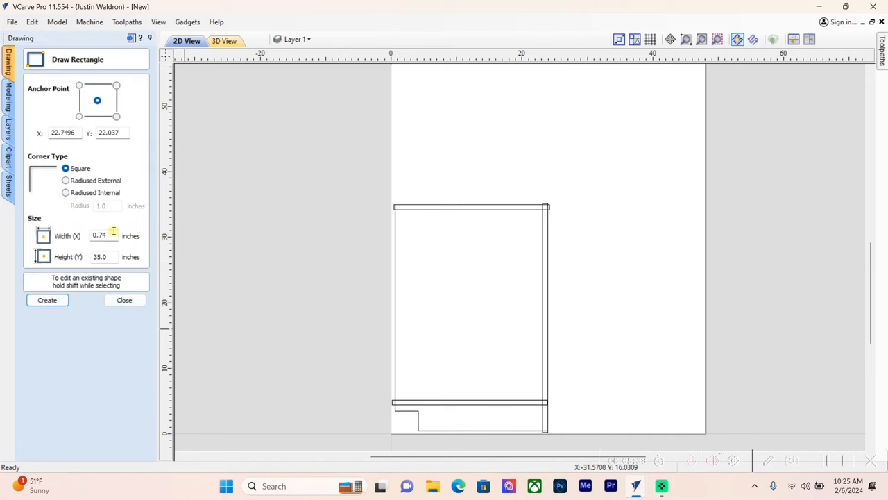
pyautogui.write('4')
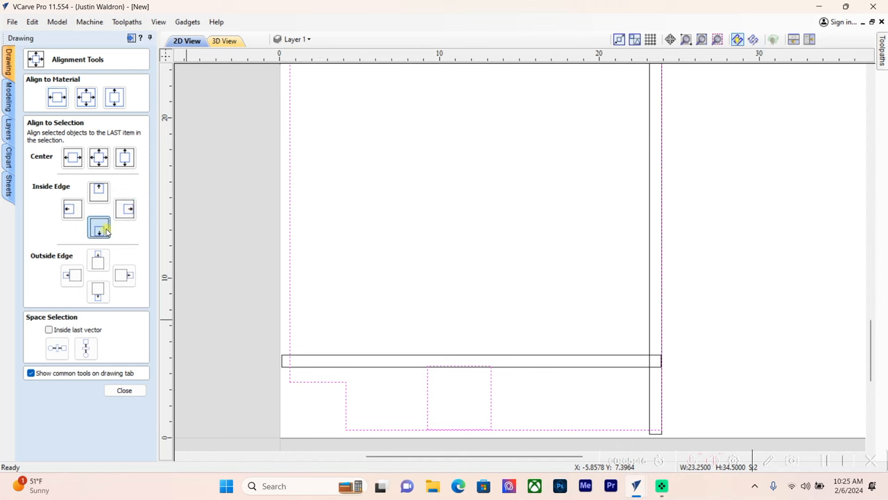
pyautogui.click(98, 228)
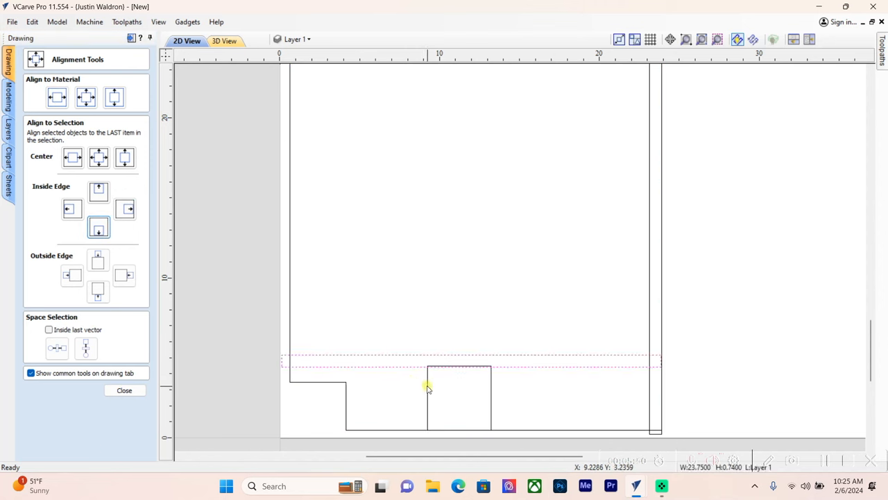
pyautogui.click(97, 260)
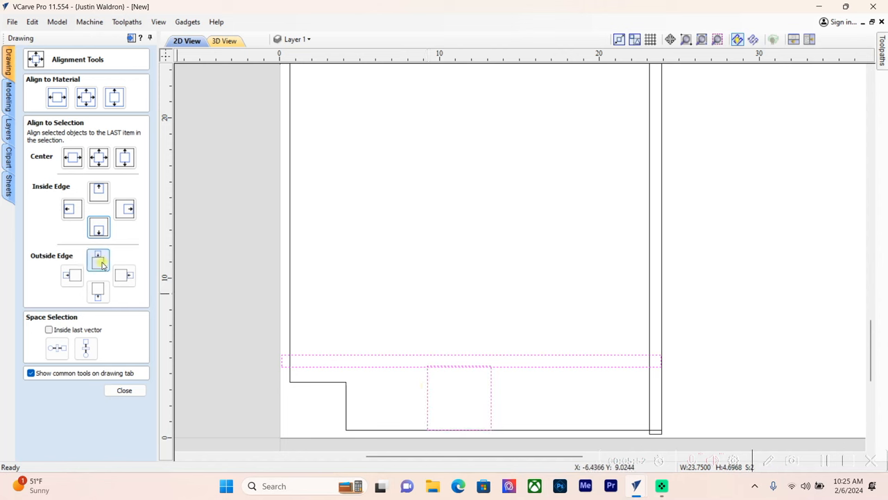
pyautogui.click(97, 260)
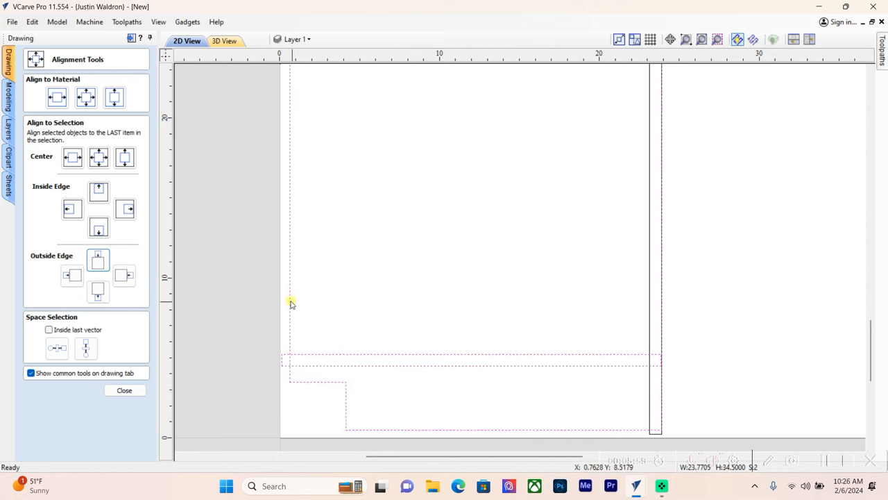
pyautogui.click(72, 157)
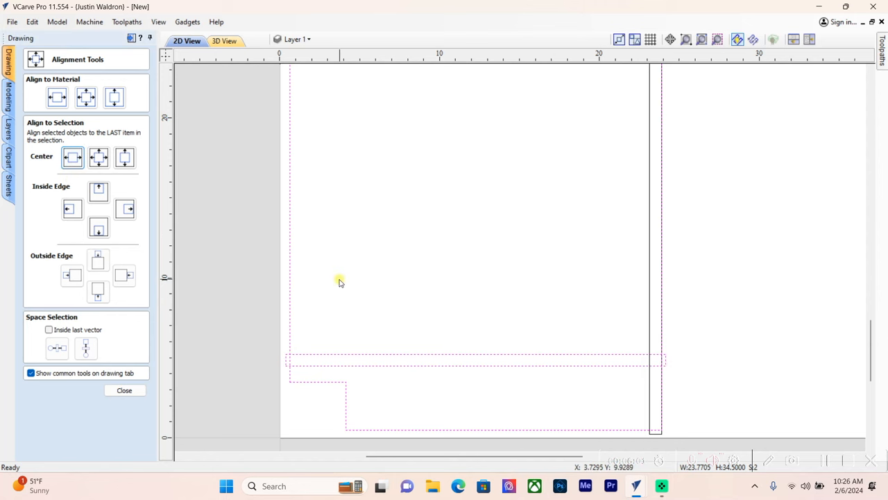
pyautogui.click(125, 389)
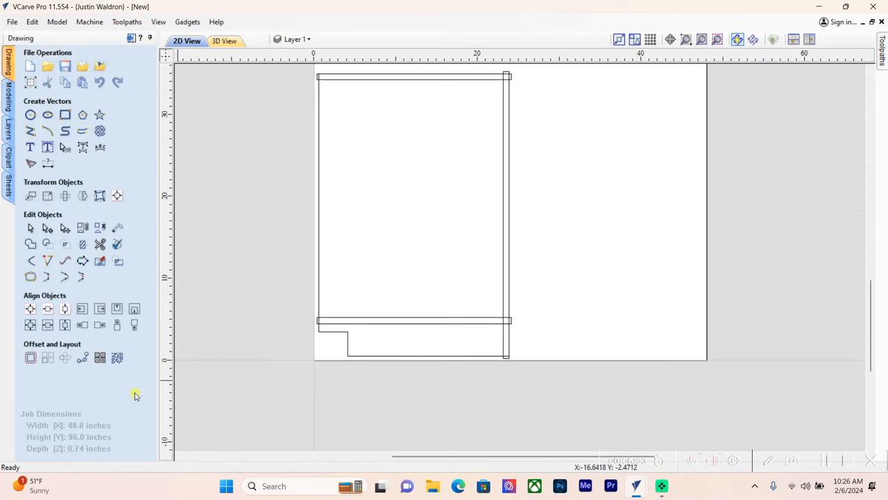
pyautogui.moveTo(412, 258)
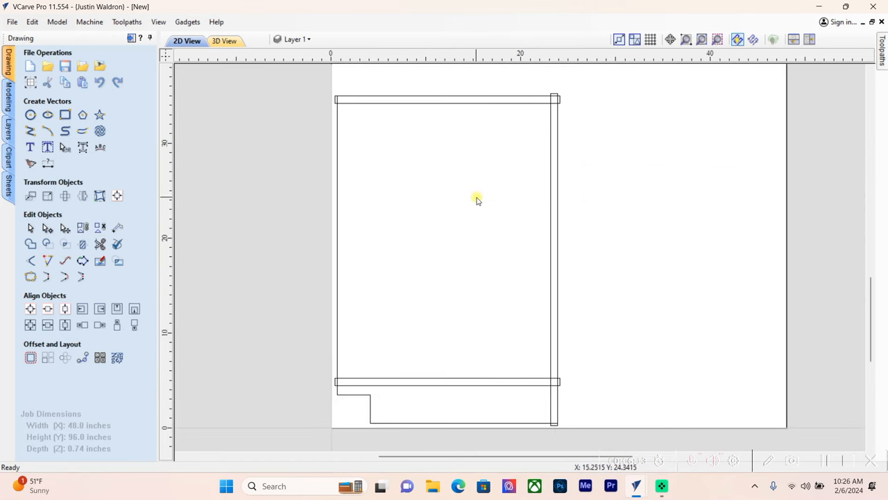
pyautogui.moveTo(458, 108)
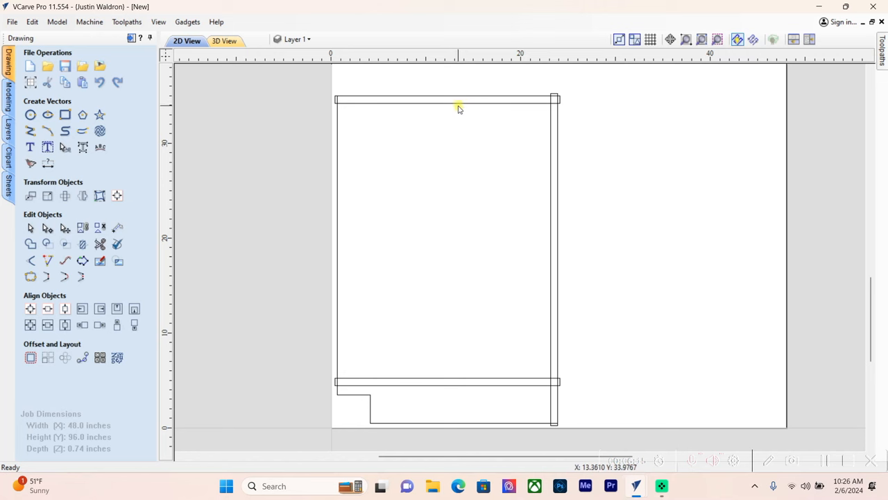
# - Move the groove rectangles onto the Dado layer and toggle Layer 1 visibility
pyautogui.click(447, 100)
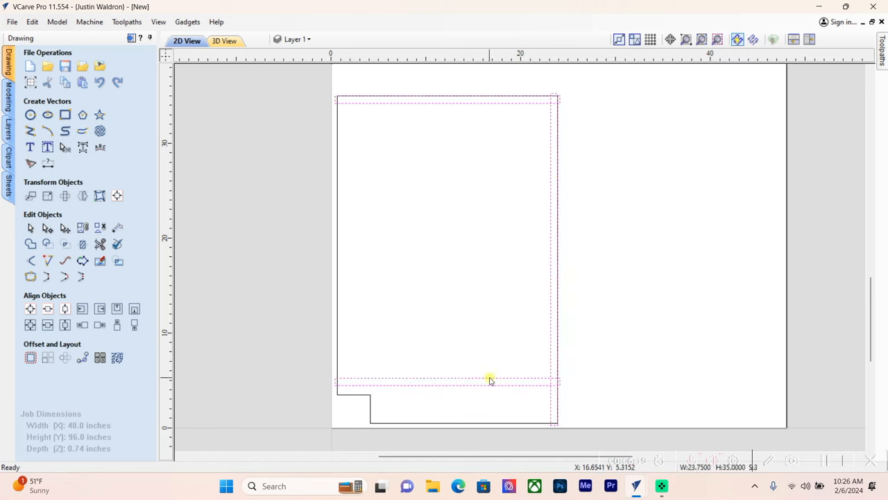
pyautogui.rightClick(490, 380)
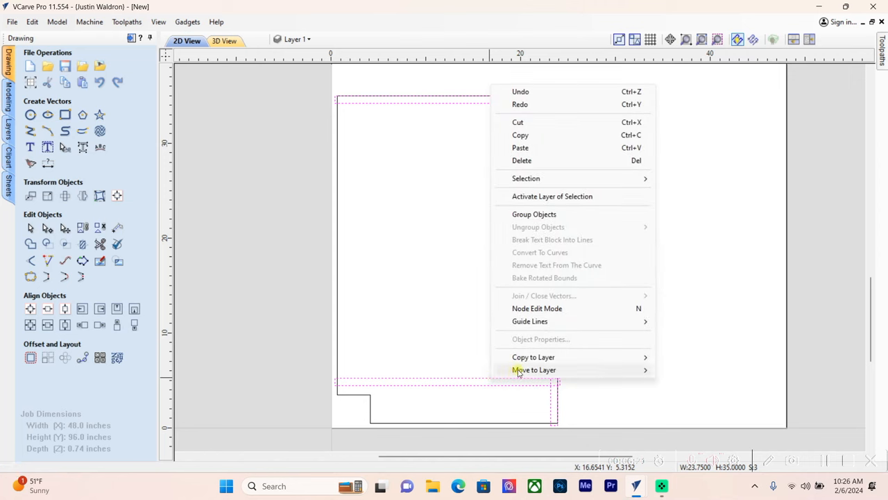
pyautogui.click(700, 384)
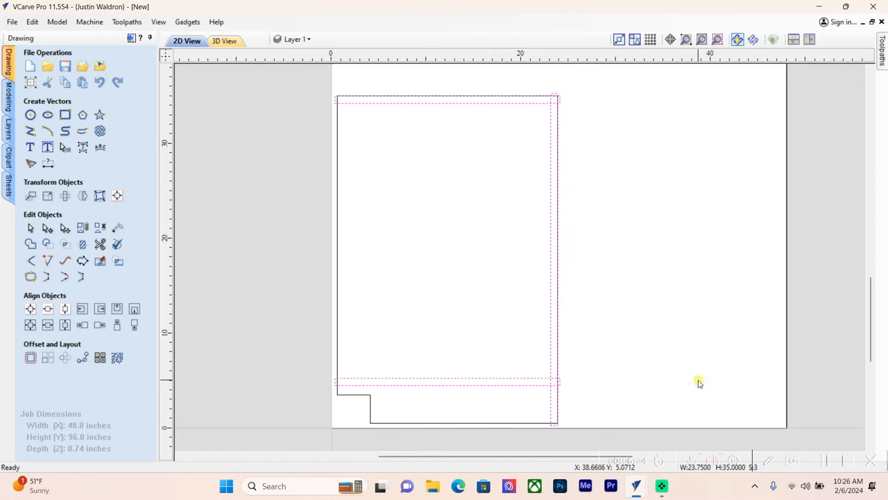
pyautogui.click(305, 38)
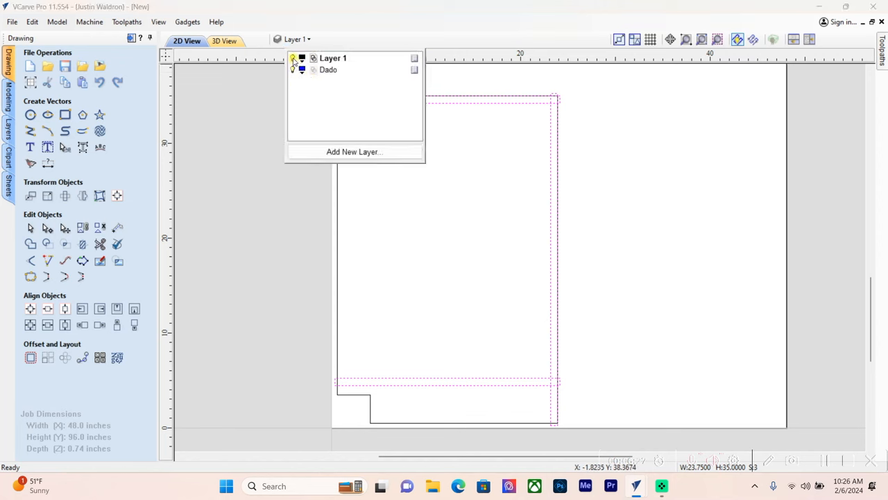
pyautogui.click(292, 59)
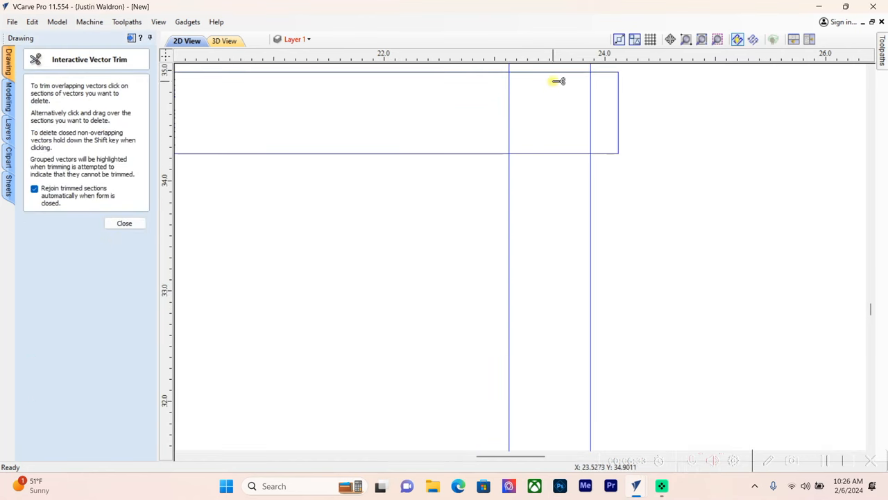
# - Trim the upper and lower groove ends that run past the panel edge
pyautogui.click(558, 81)
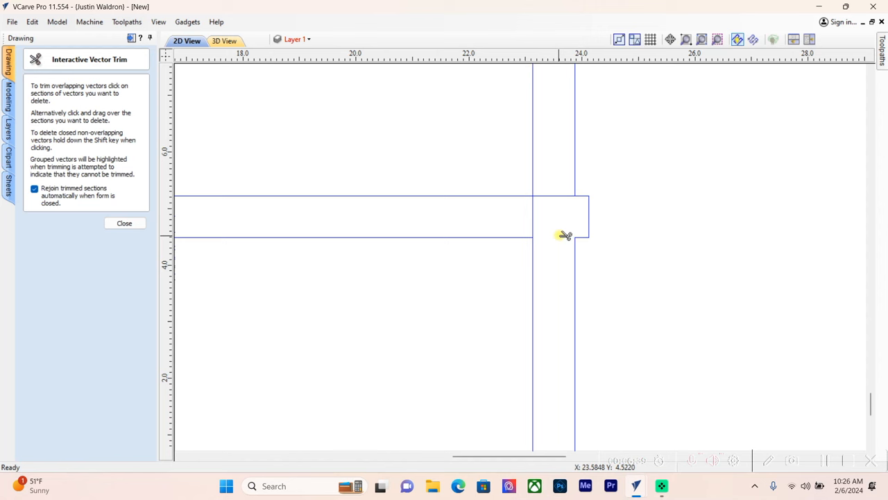
pyautogui.click(125, 222)
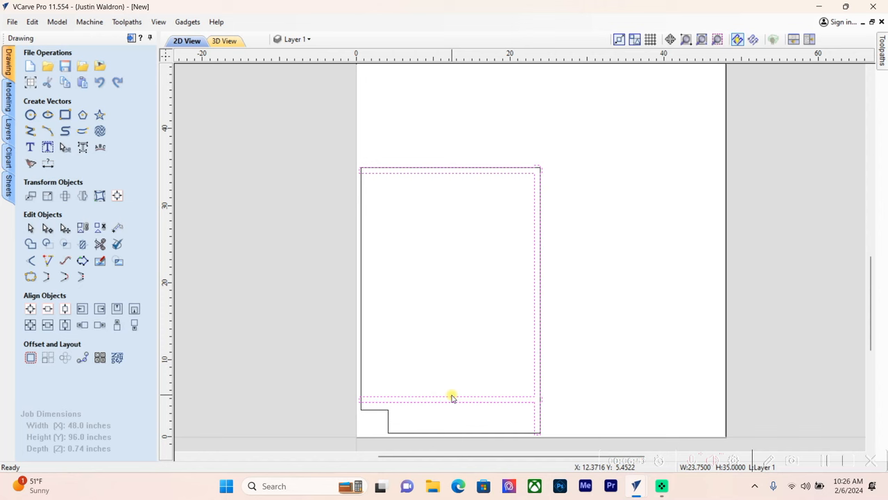
pyautogui.moveTo(366, 271)
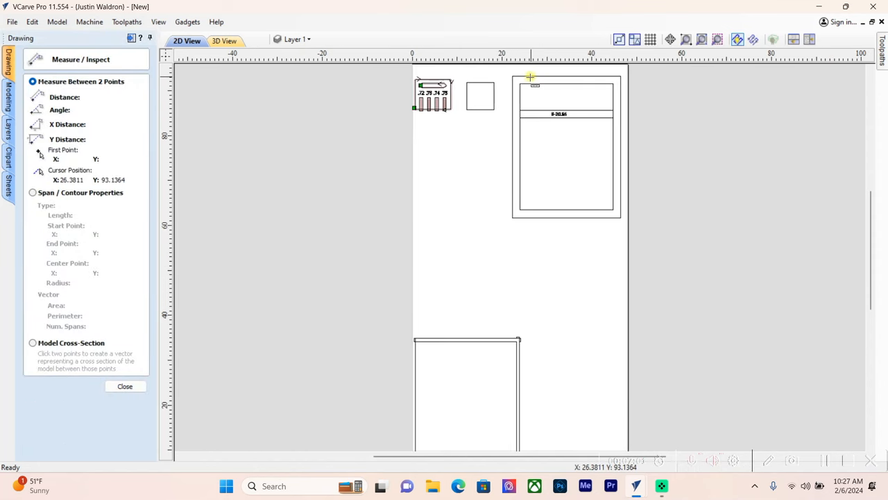
# - Measure the hole spacing between two points on the reference sketch, then start a 0.25 in circle
pyautogui.click(528, 118)
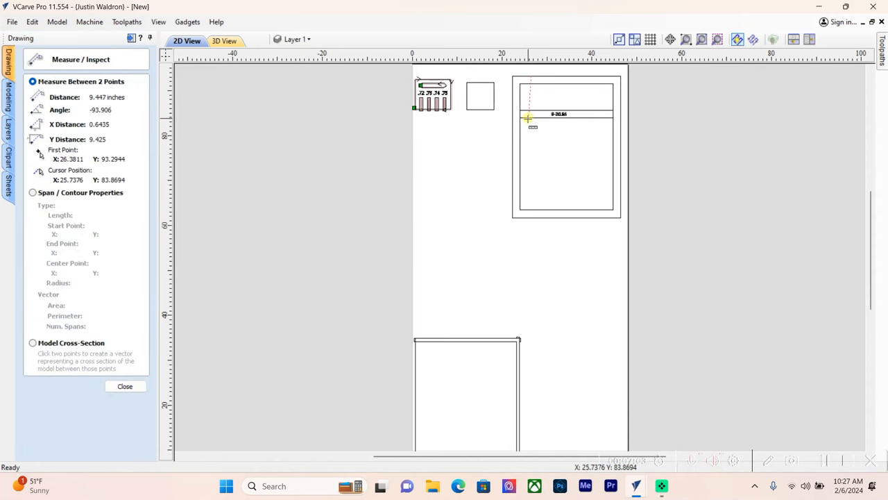
pyautogui.moveTo(533, 119)
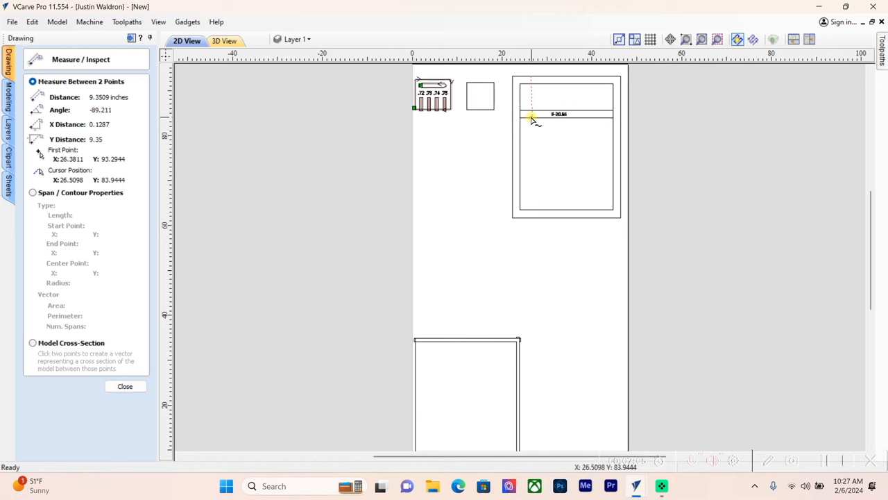
pyautogui.click(533, 211)
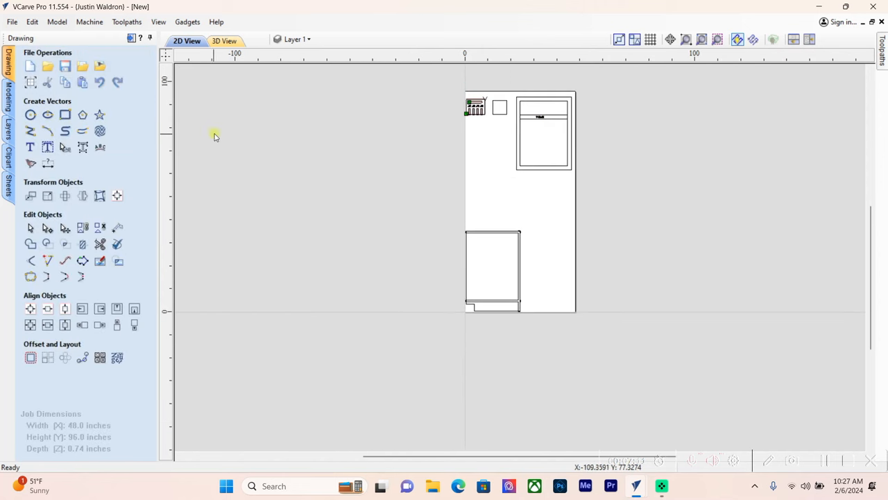
pyautogui.click(31, 114)
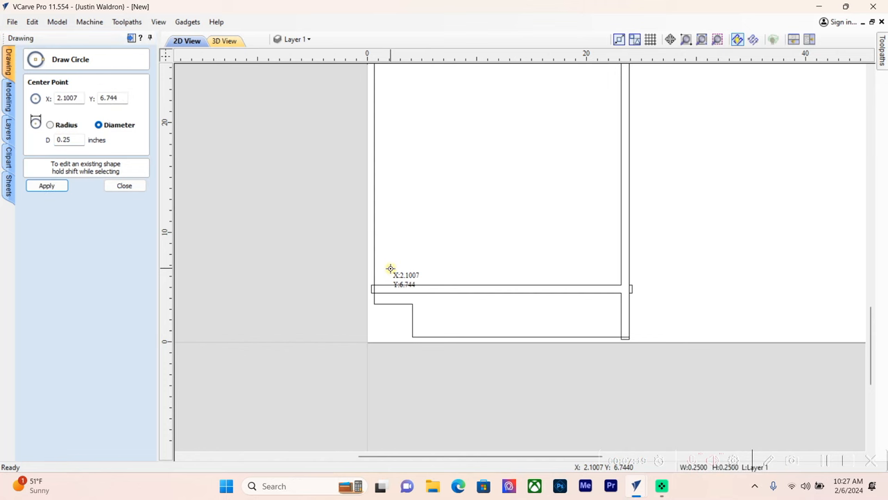
# - Place the 0.25 in hole at the panel's lower left and array it into a column of 9, 1.5 in apart
pyautogui.click(123, 186)
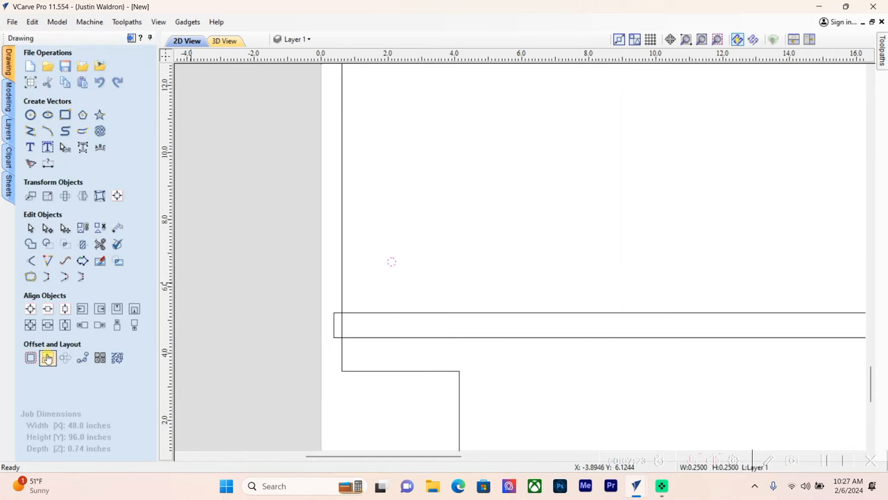
pyautogui.click(47, 358)
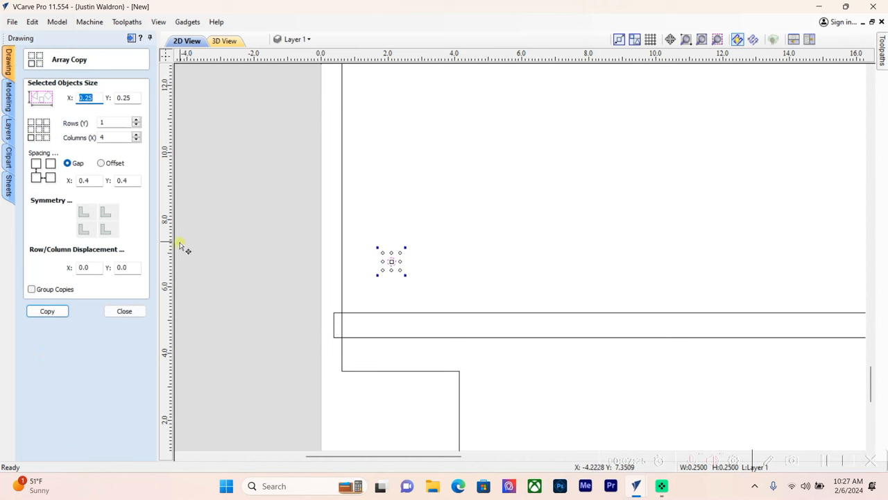
pyautogui.moveTo(405, 262)
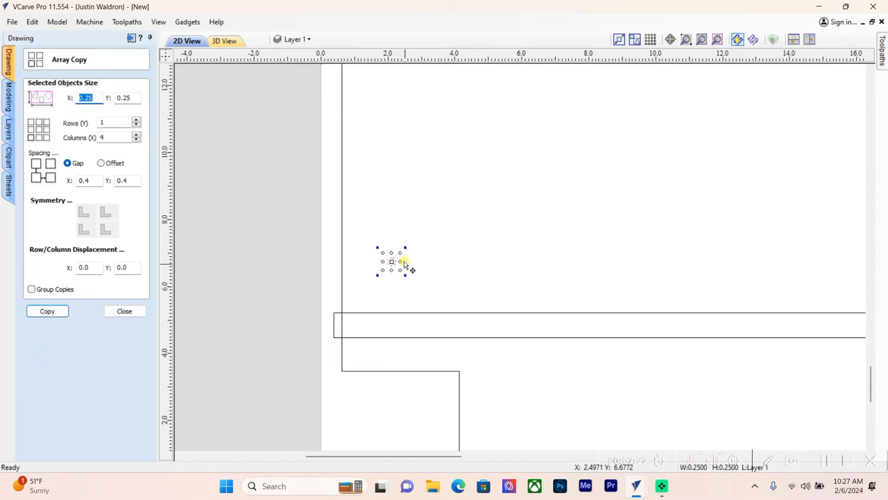
pyautogui.moveTo(409, 272)
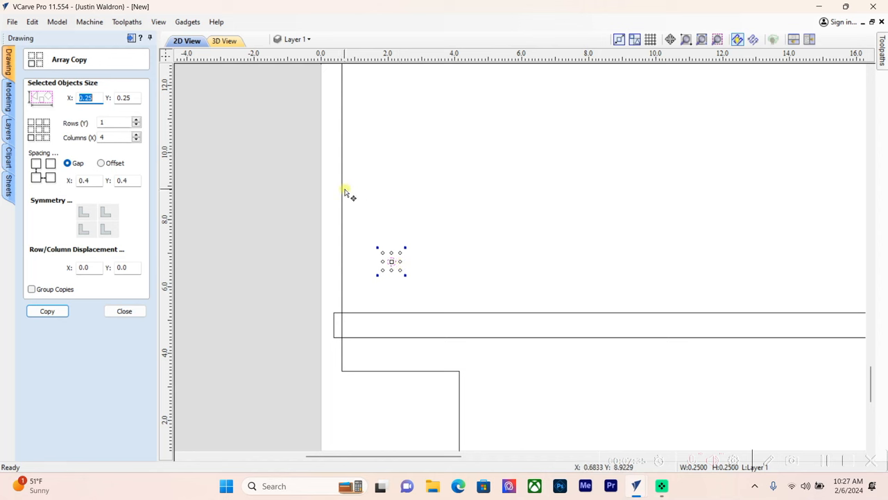
pyautogui.click(114, 122)
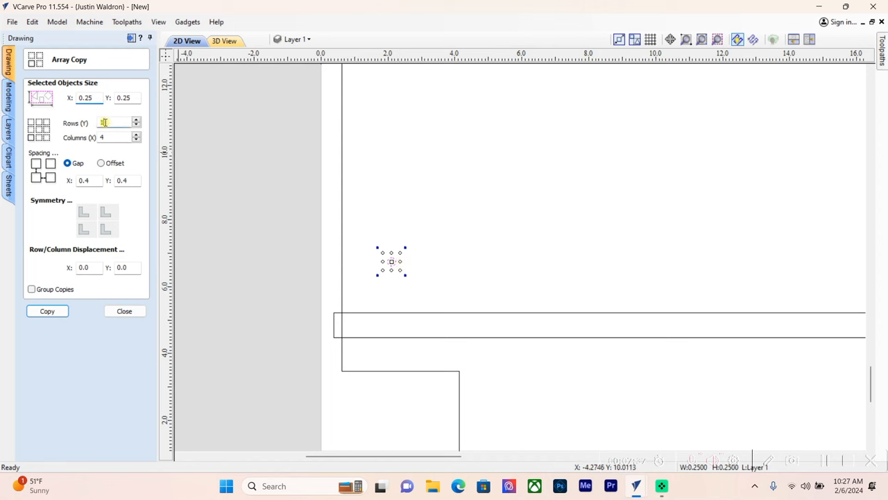
pyautogui.write('9')
pyautogui.click(128, 181)
pyautogui.write('1.5')
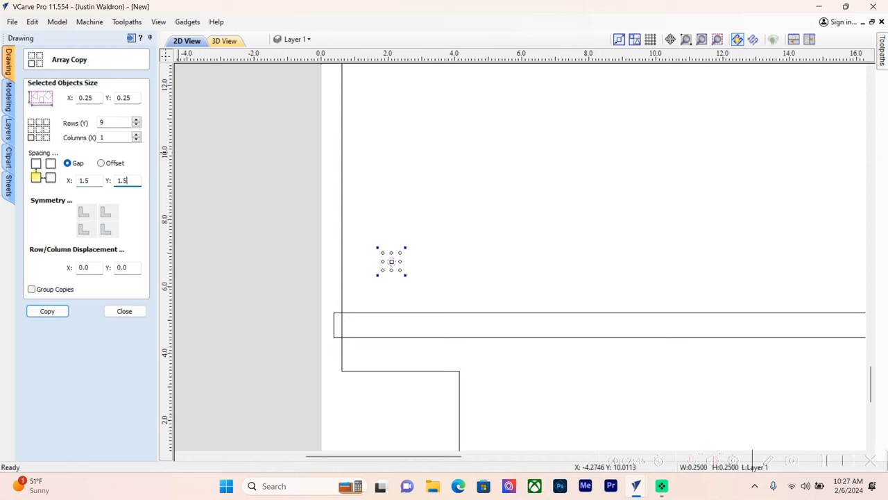
pyautogui.click(31, 289)
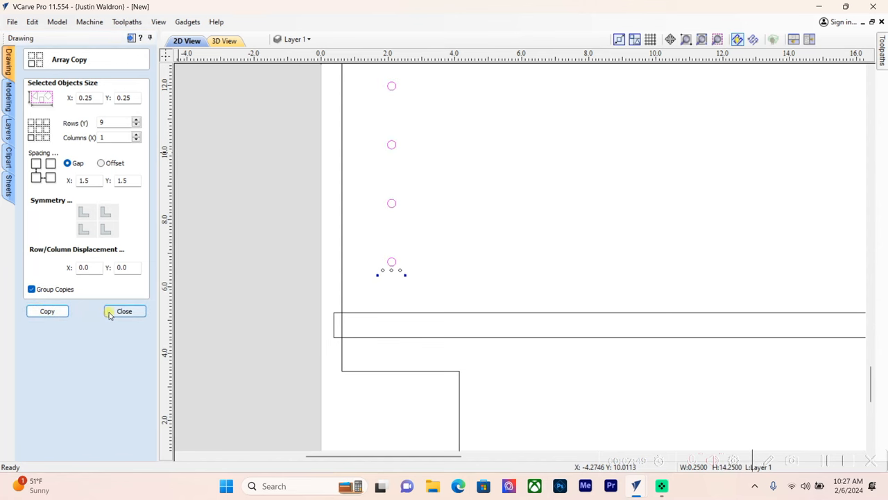
pyautogui.click(125, 311)
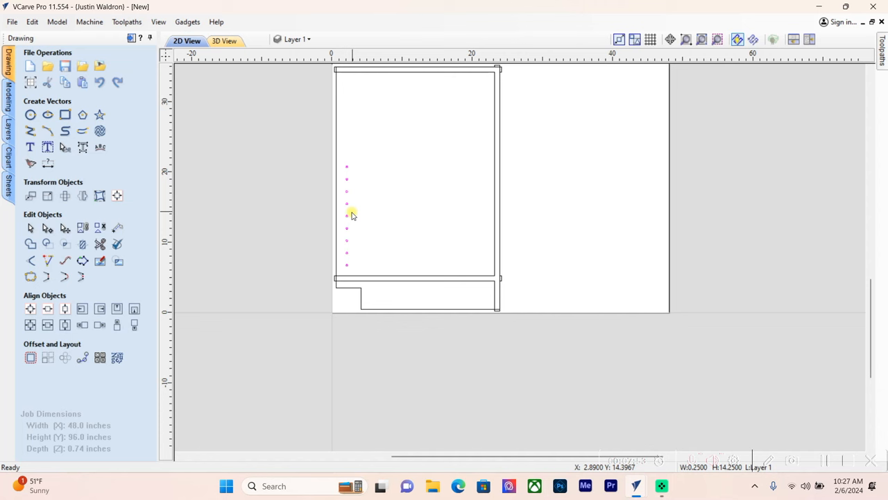
# - Copy the column of pin holes for a matching column on the panel's right side
pyautogui.click(347, 214)
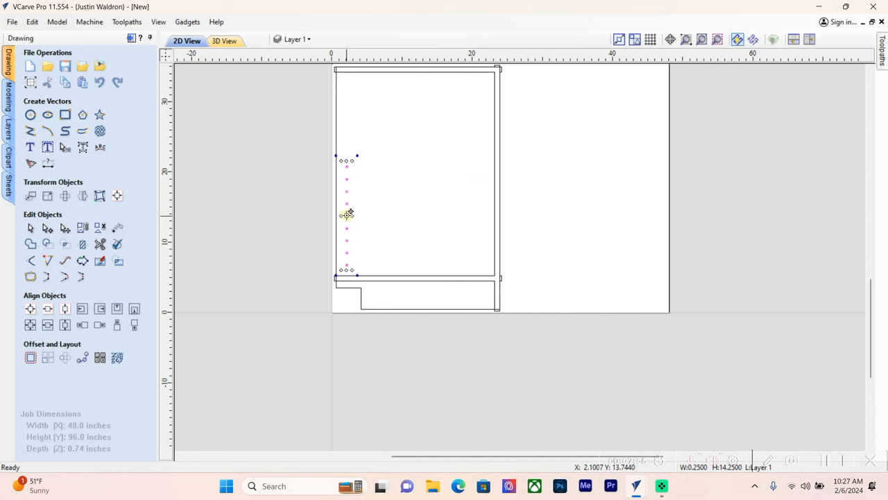
pyautogui.rightClick(347, 213)
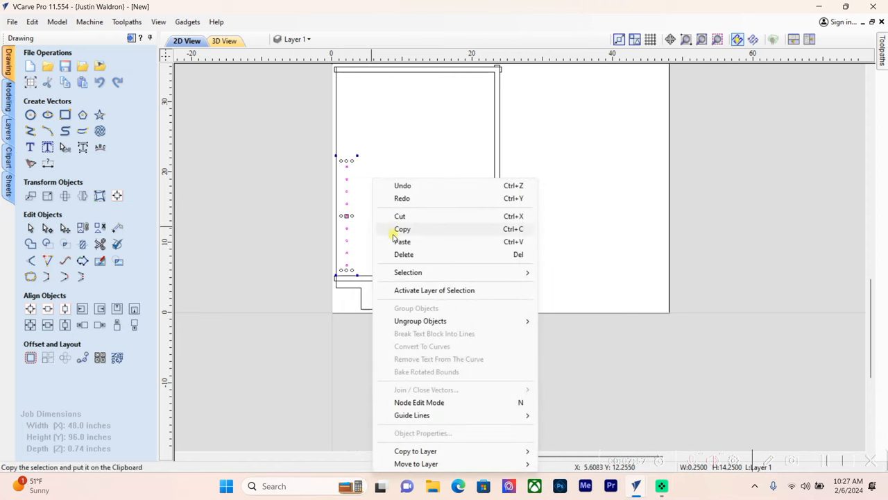
pyautogui.click(402, 229)
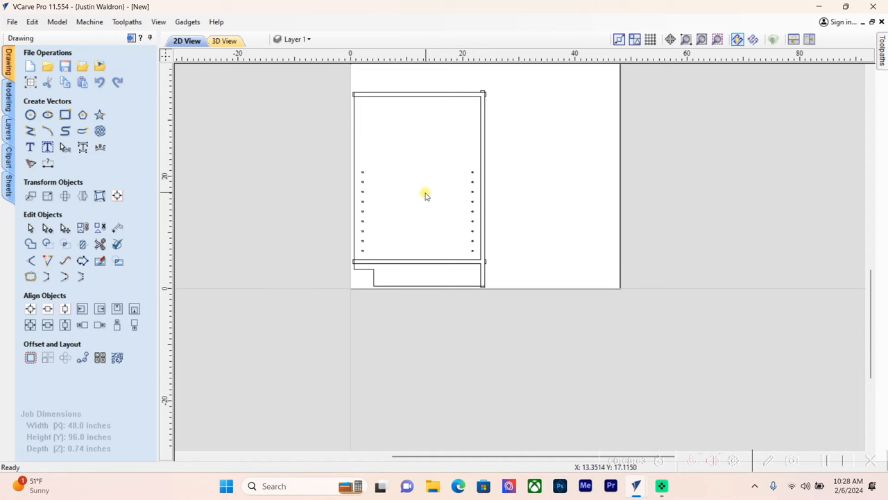
# - Add a 9.5 x 9.5 in gauge square and align it to the panel's inside top edge
pyautogui.click(64, 113)
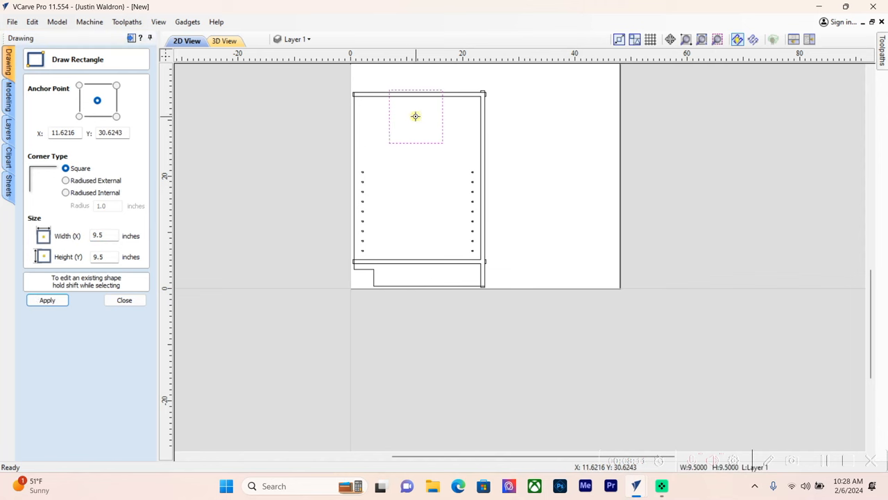
pyautogui.click(125, 299)
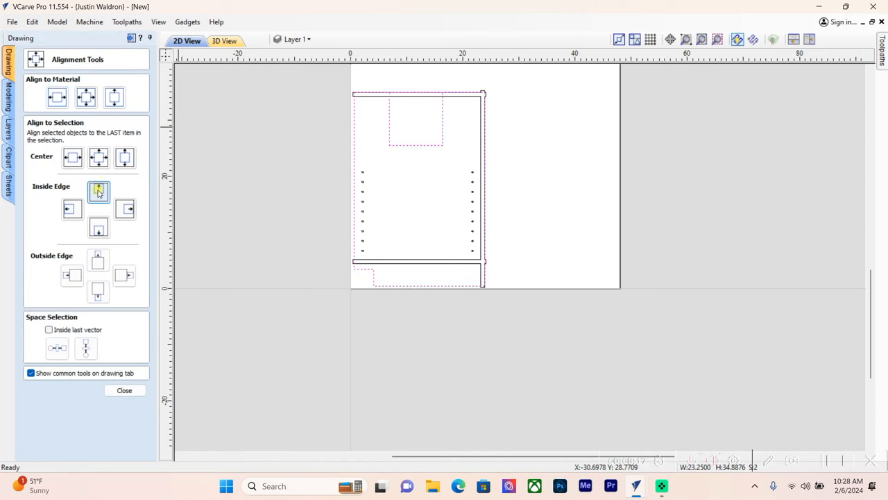
pyautogui.click(99, 192)
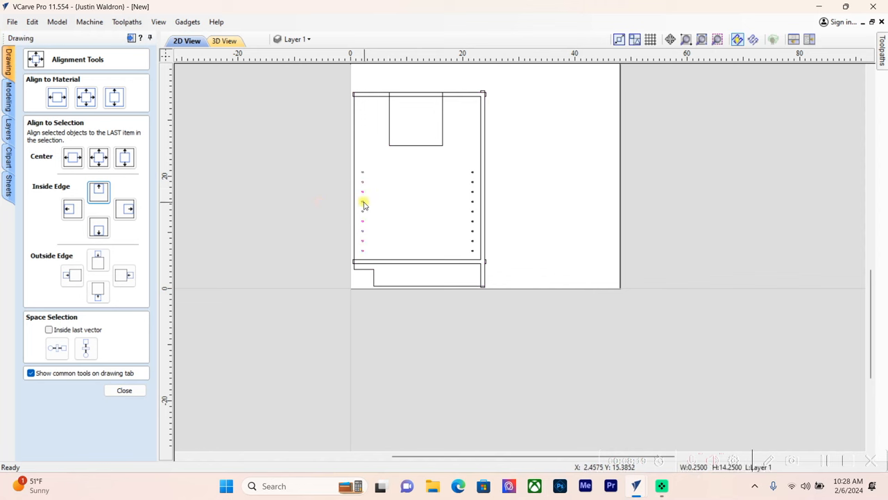
# - Select both columns of pin holes and group them together
pyautogui.click(125, 388)
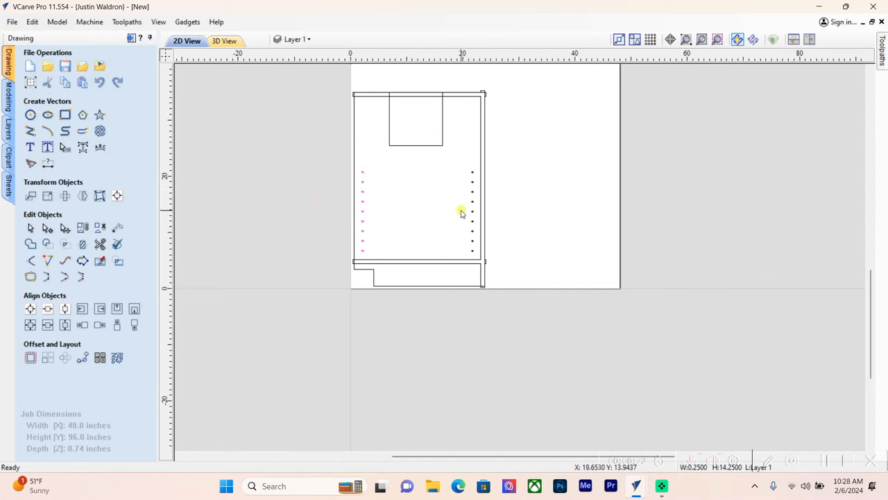
pyautogui.click(82, 228)
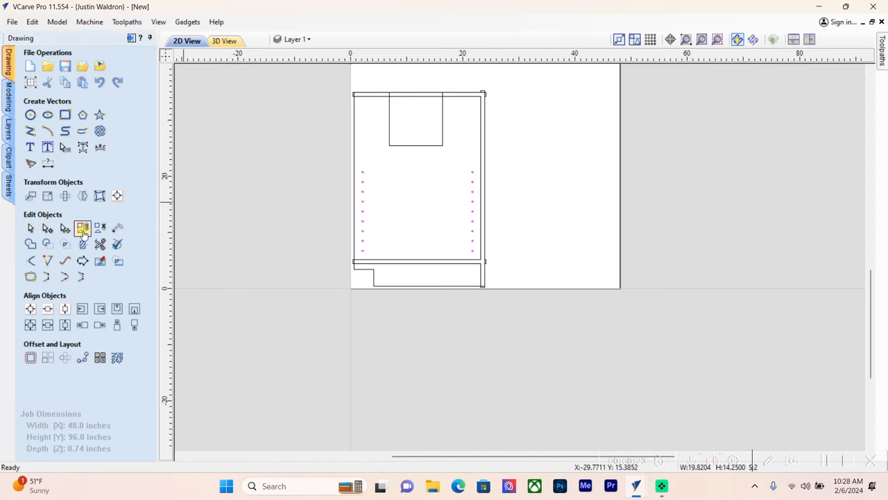
pyautogui.click(82, 228)
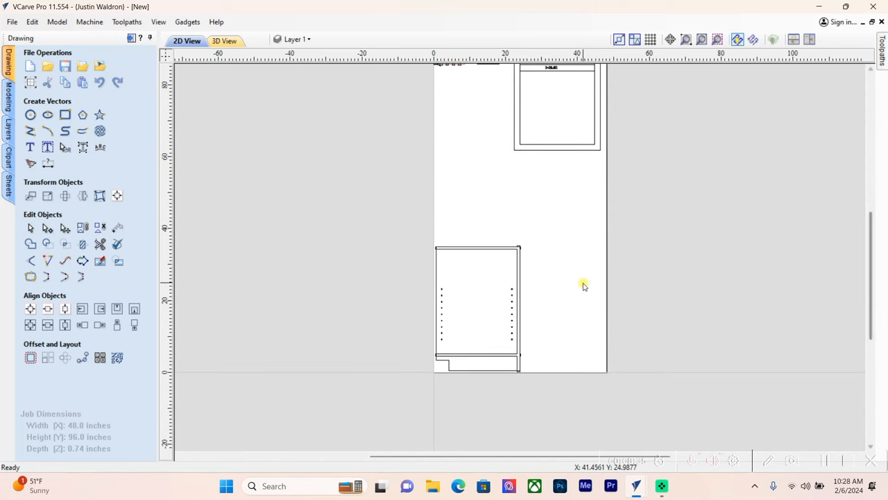
pyautogui.moveTo(436, 231)
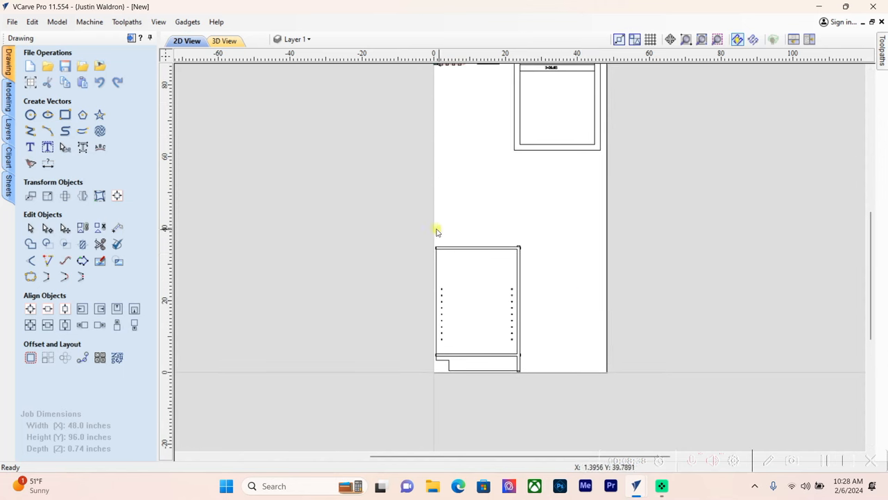
# - Mirror a copy of the whole side panel to the right for matching left and right sides
pyautogui.click(475, 308)
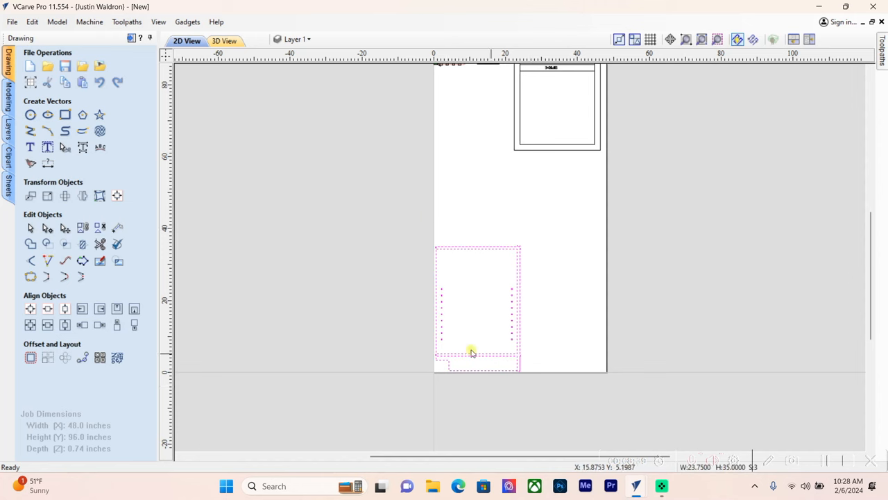
pyautogui.click(100, 195)
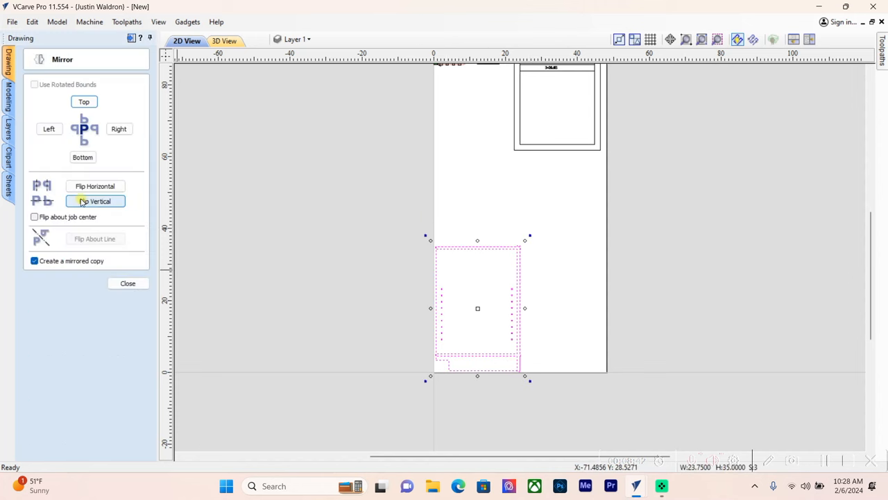
pyautogui.click(120, 128)
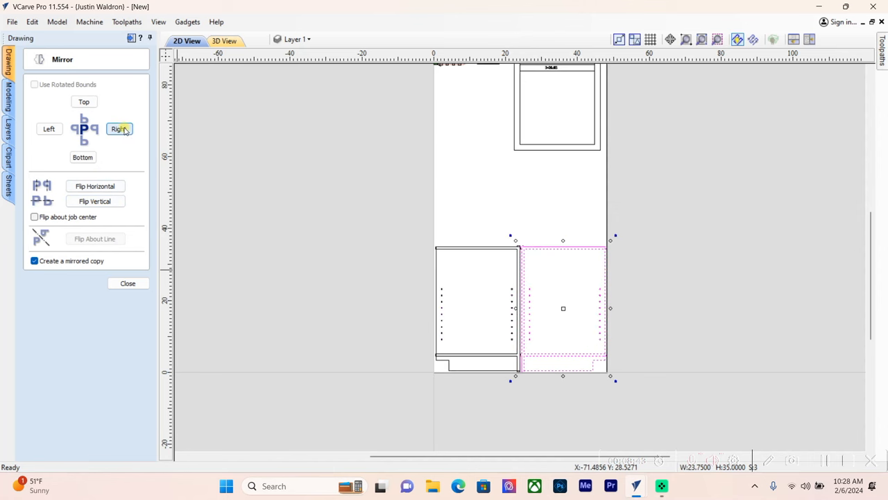
pyautogui.click(120, 129)
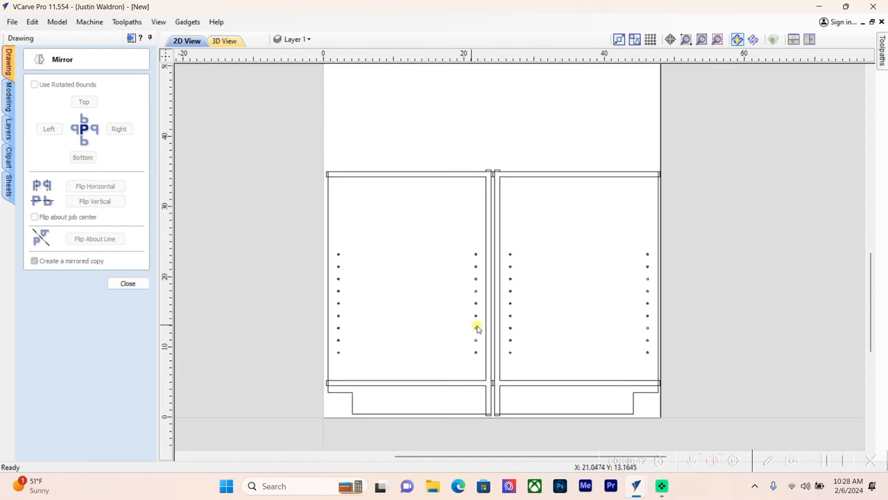
pyautogui.moveTo(103, 300)
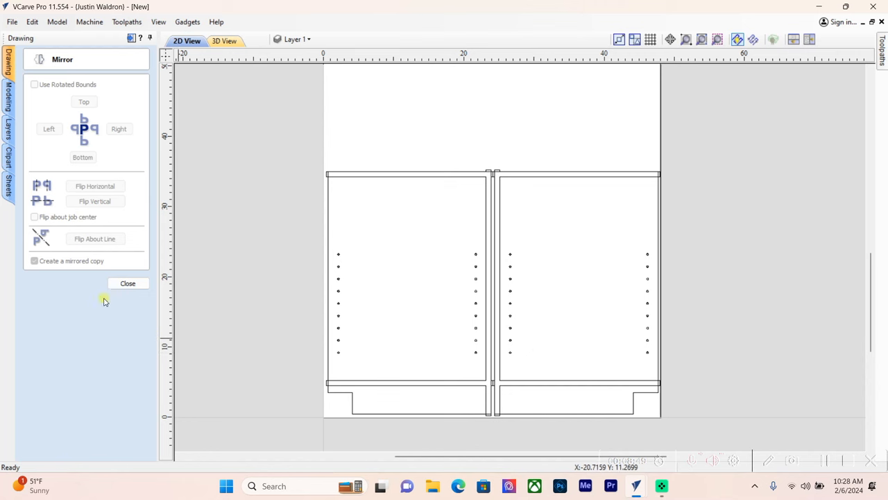
pyautogui.click(128, 283)
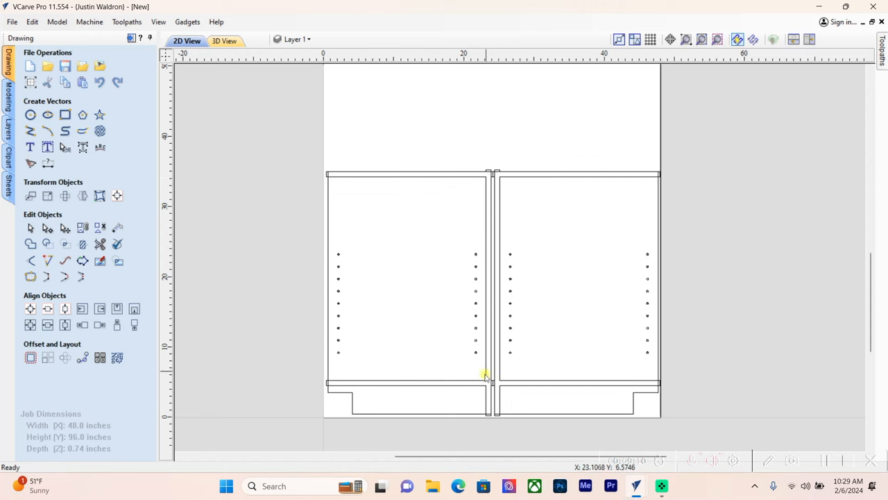
pyautogui.moveTo(441, 354)
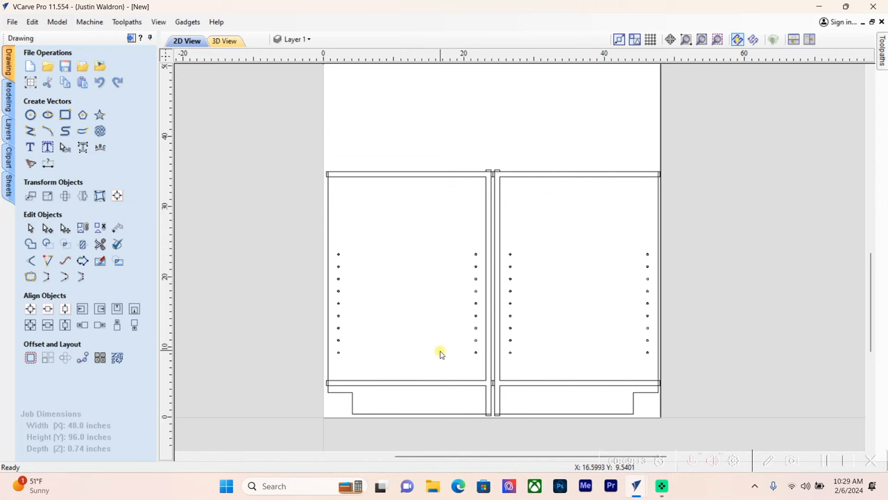
pyautogui.moveTo(412, 243)
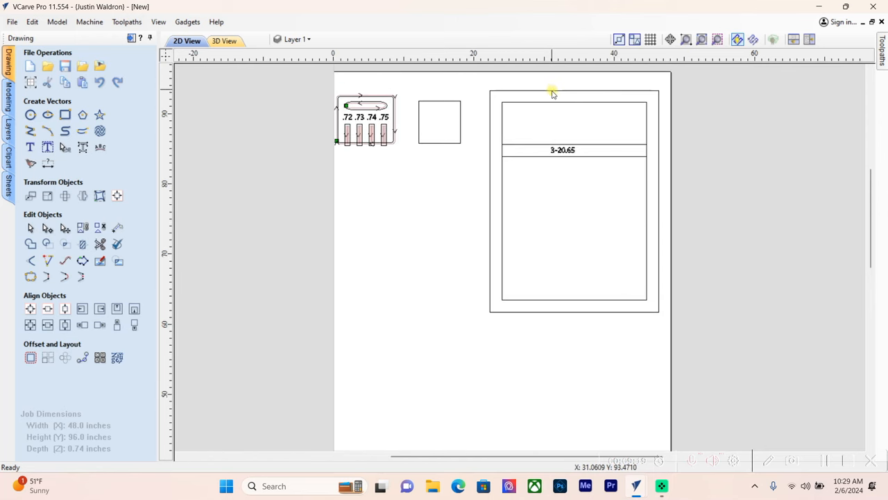
pyautogui.moveTo(649, 94)
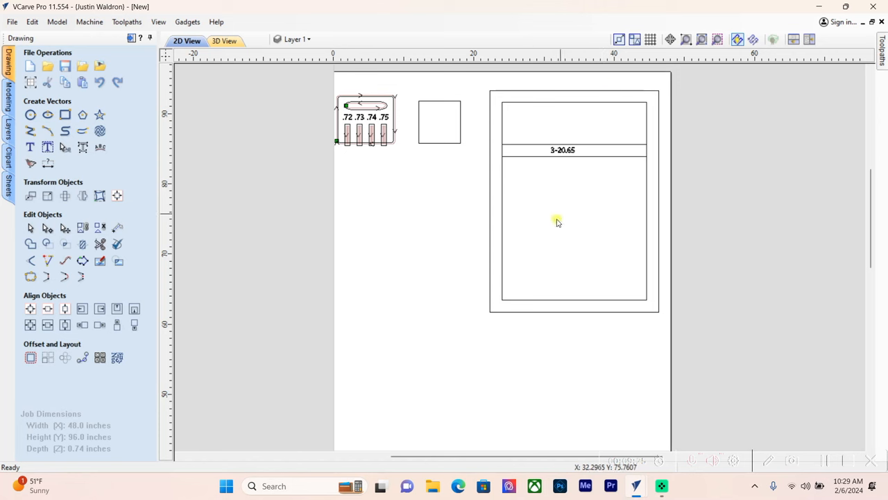
pyautogui.moveTo(569, 269)
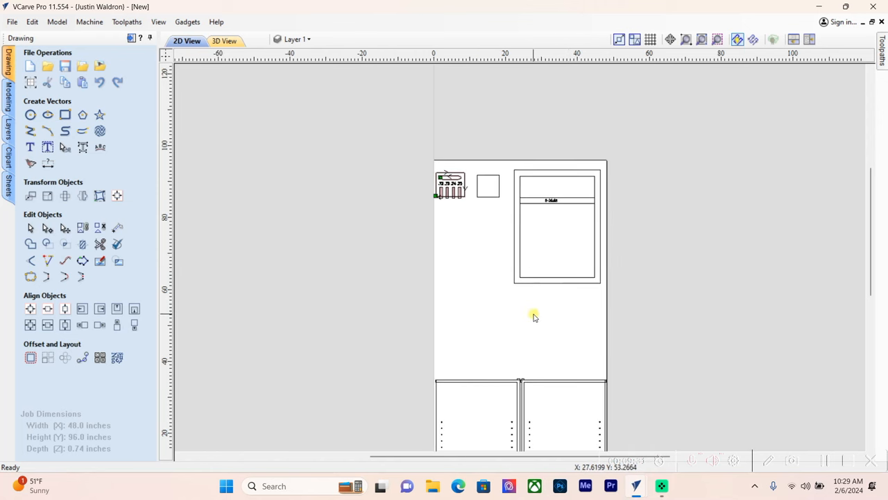
pyautogui.moveTo(530, 324)
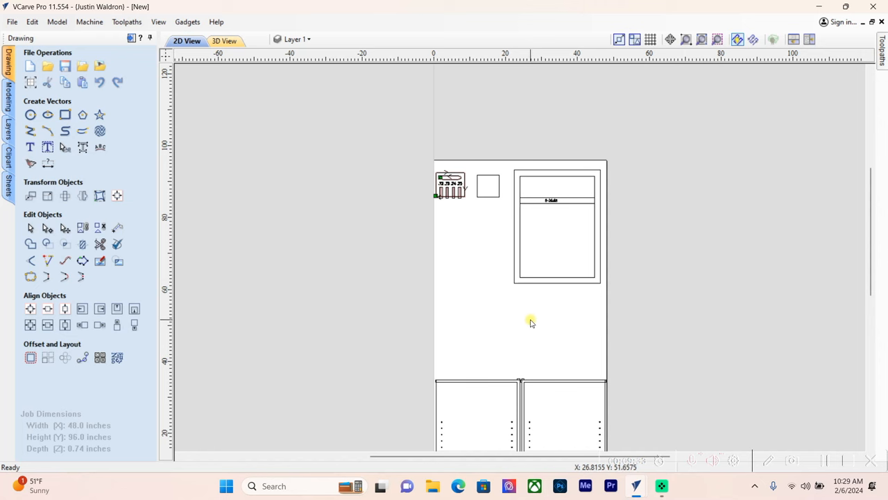
pyautogui.scroll(-3)
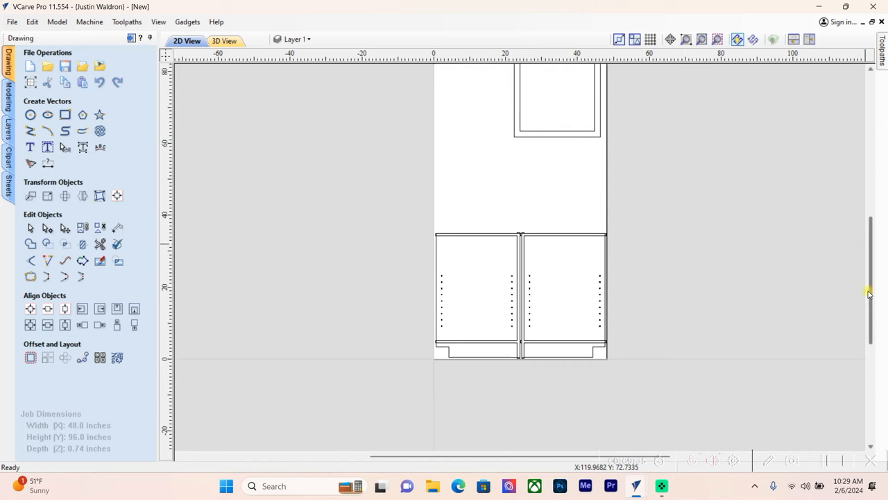
# - Measure the panel's inside width across its bottom, about 22.551 in
pyautogui.click(116, 227)
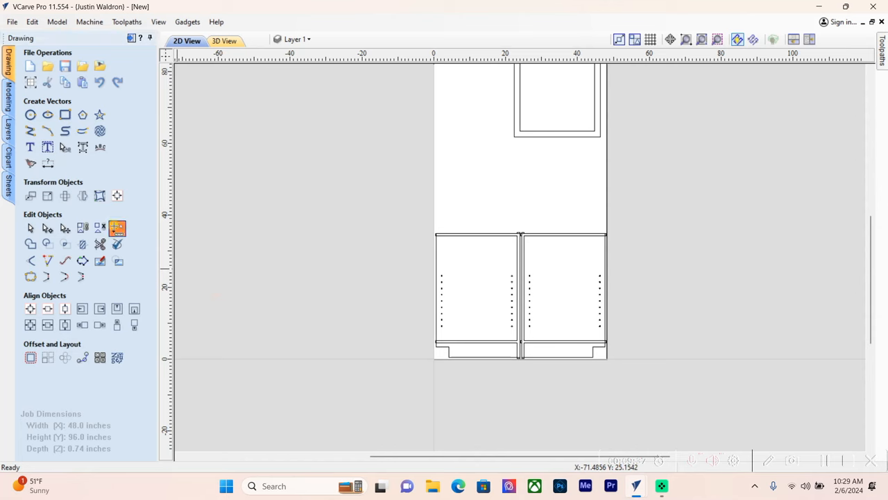
pyautogui.click(117, 228)
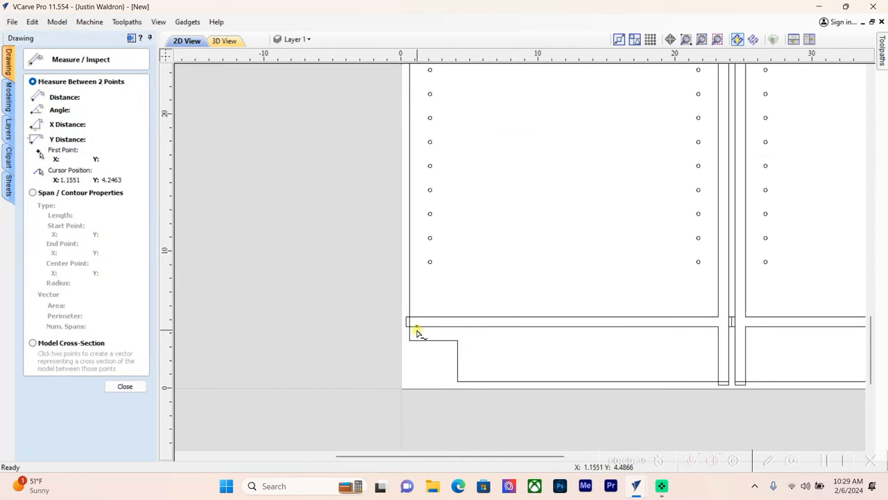
pyautogui.moveTo(414, 328)
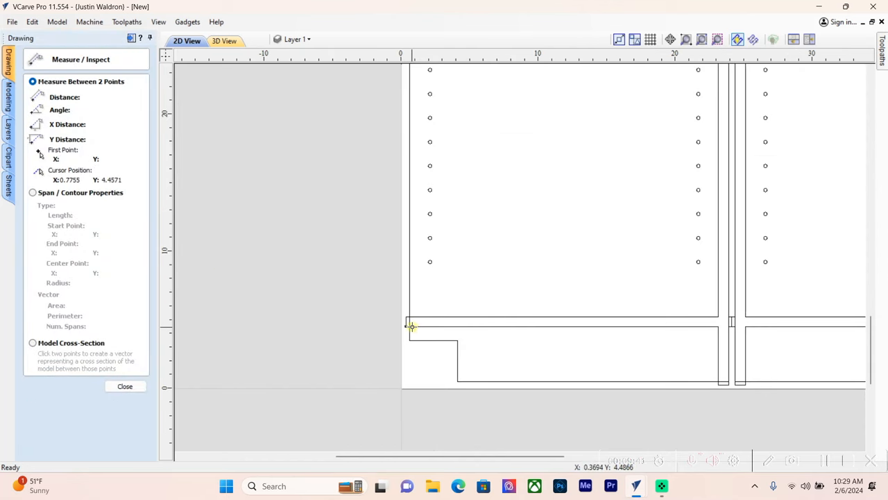
pyautogui.click(416, 330)
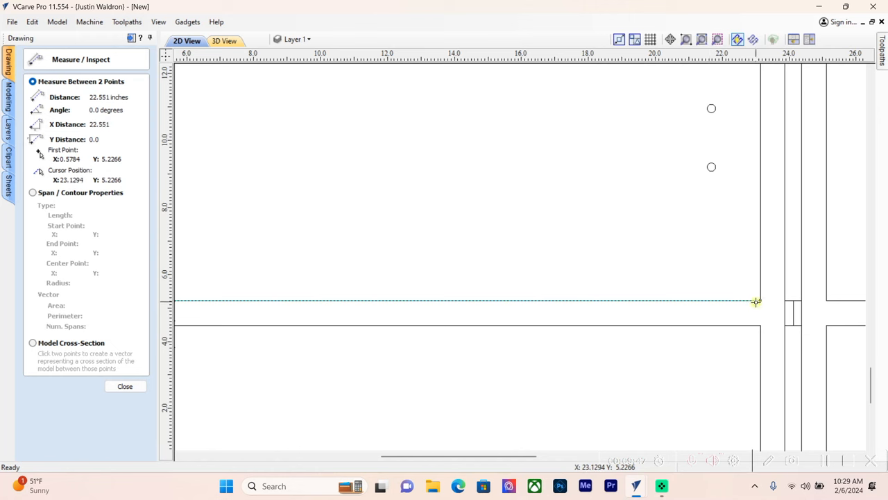
pyautogui.moveTo(758, 300)
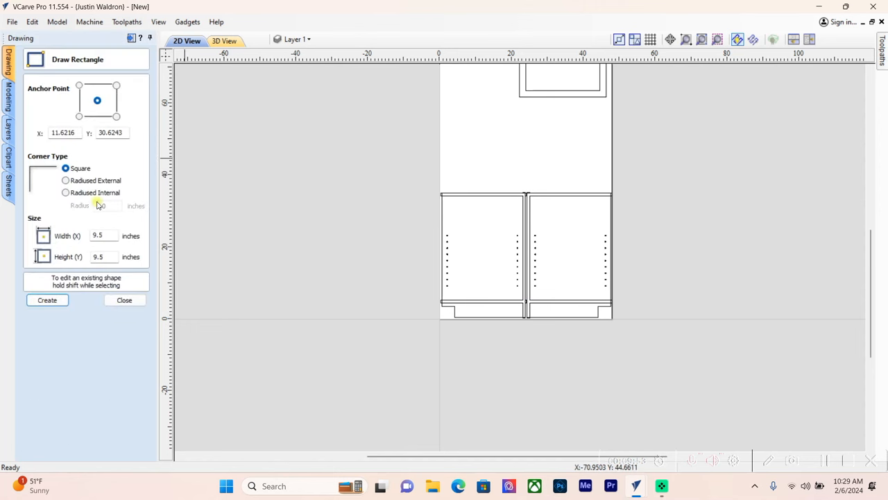
# - Set up a 22.5 by 23 in top rectangle to place above the left panel
pyautogui.write('22')
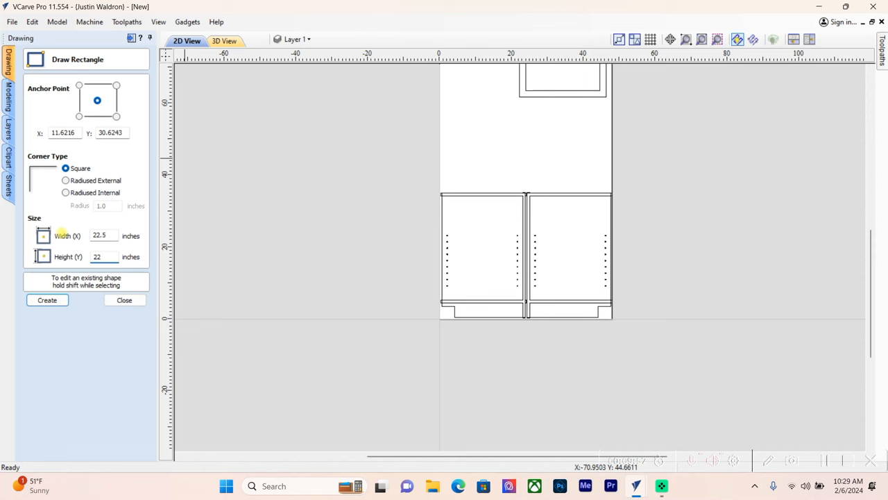
pyautogui.write('23.0')
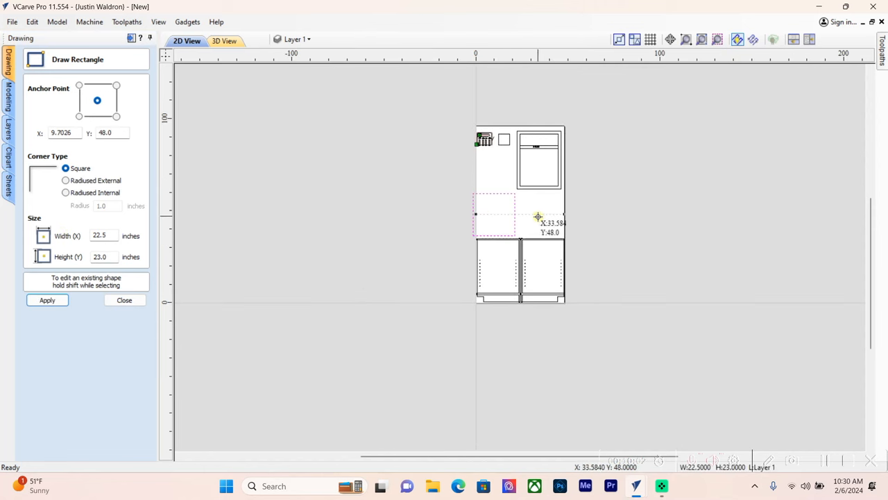
# - Place the second 22.5 x 23 rectangle and create a 23 by 34.5 in back rectangle
pyautogui.click(123, 300)
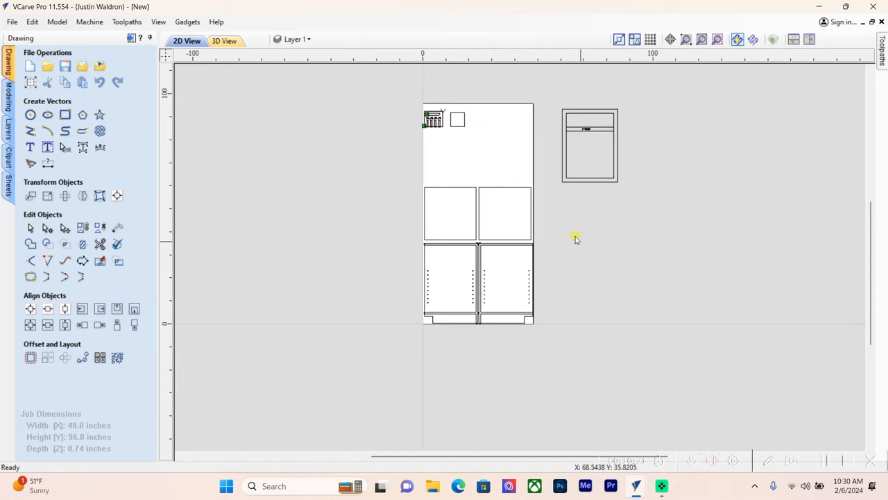
pyautogui.moveTo(536, 273)
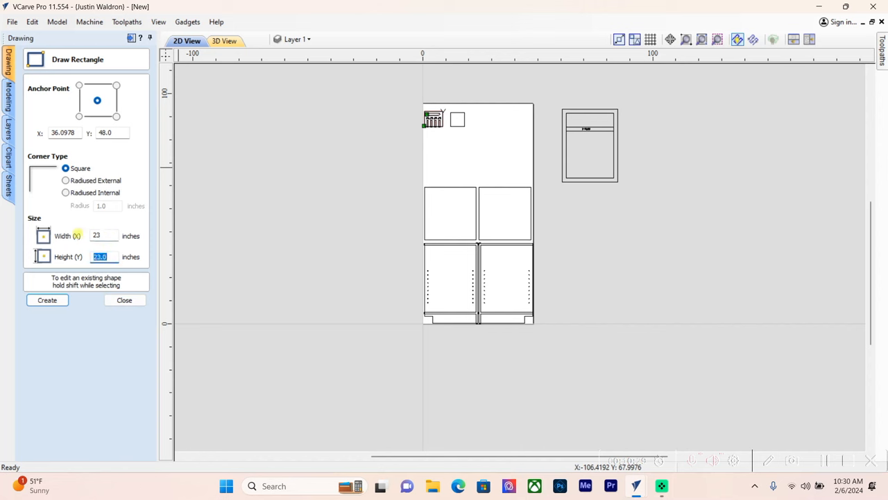
pyautogui.write('34.5')
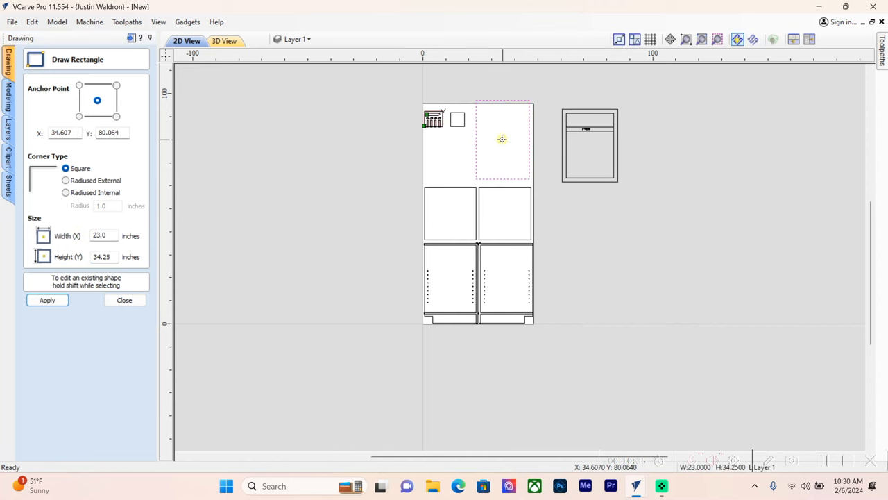
pyautogui.click(124, 300)
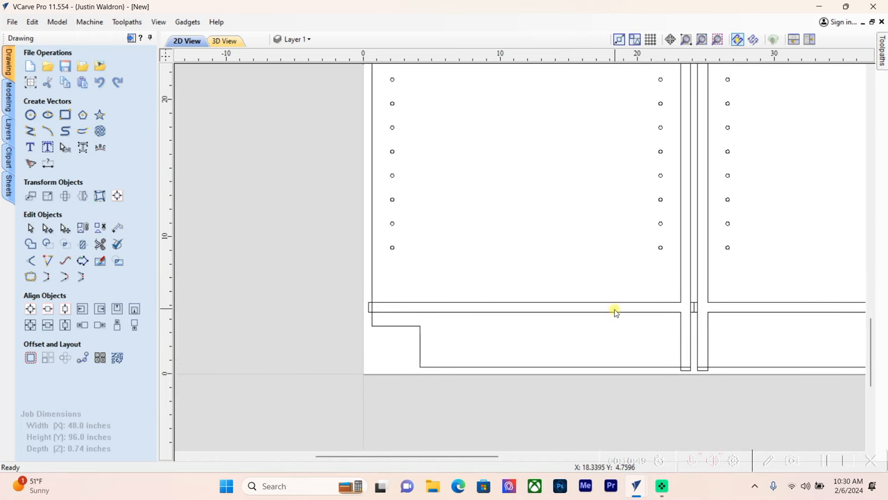
pyautogui.scroll(-3)
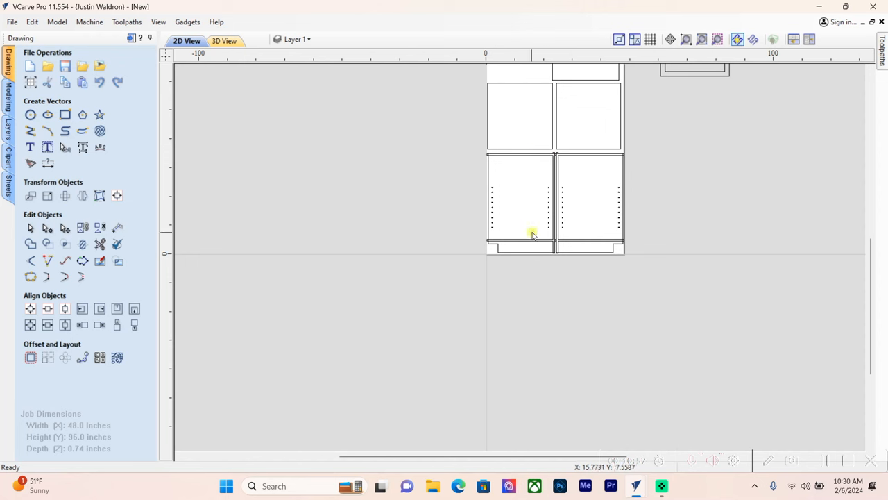
pyautogui.moveTo(567, 242)
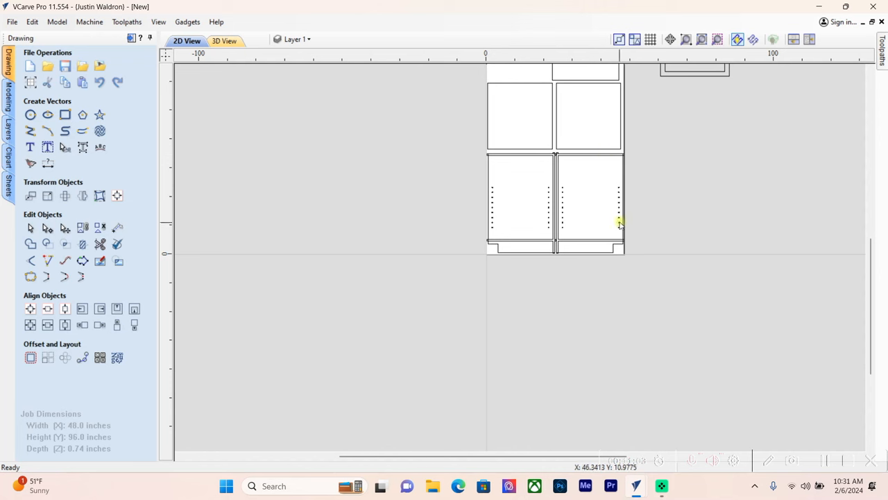
pyautogui.moveTo(618, 225)
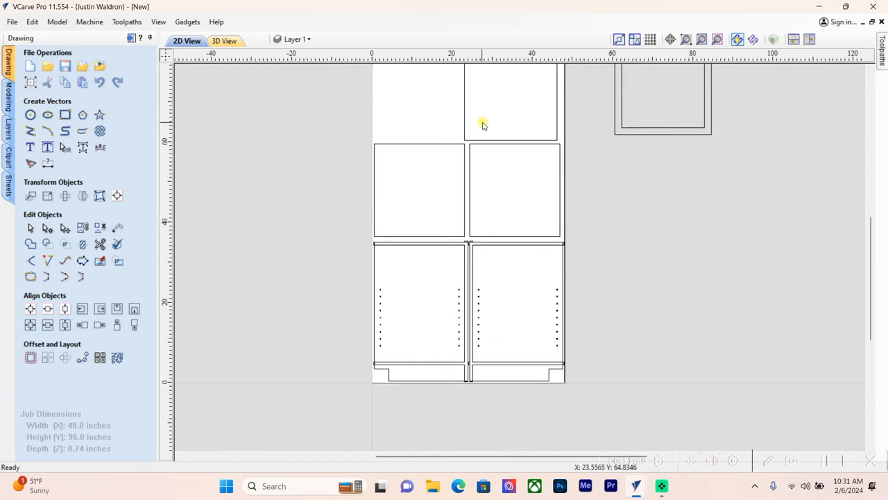
pyautogui.moveTo(436, 242)
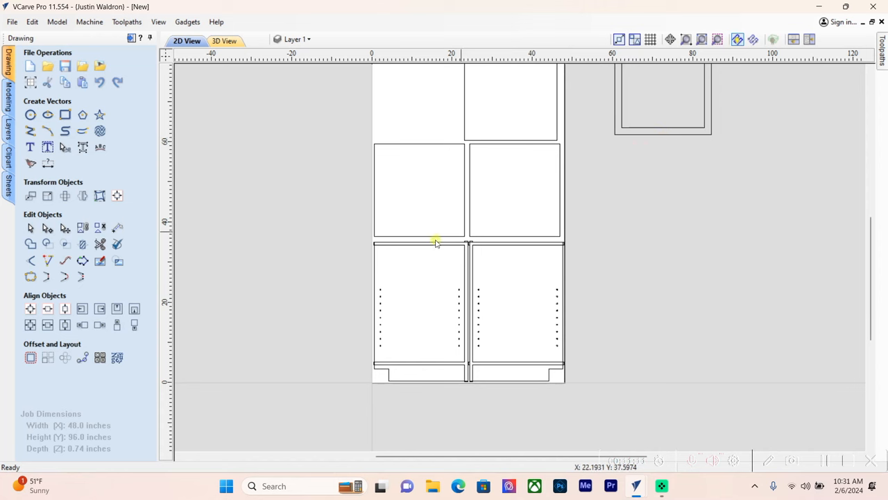
pyautogui.moveTo(444, 394)
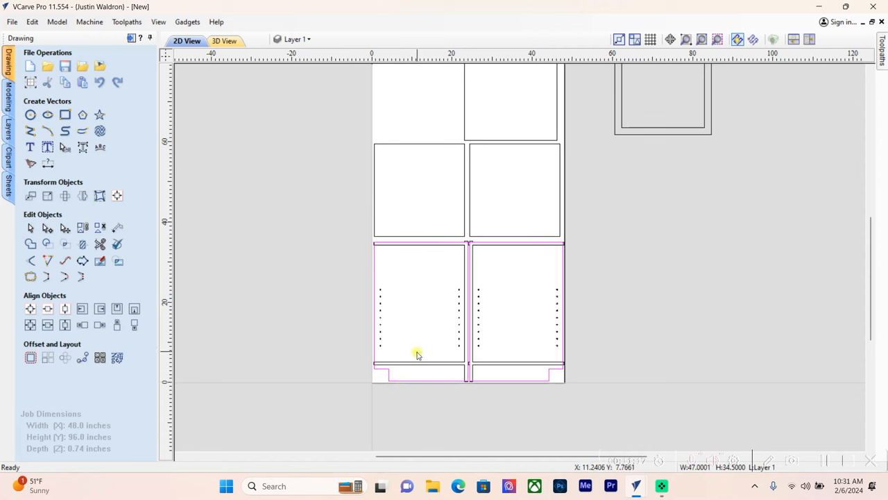
pyautogui.moveTo(517, 381)
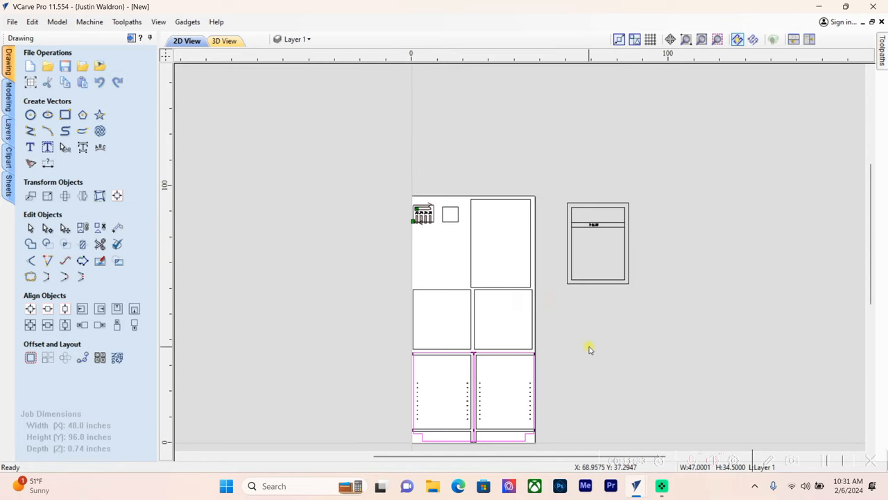
pyautogui.moveTo(642, 402)
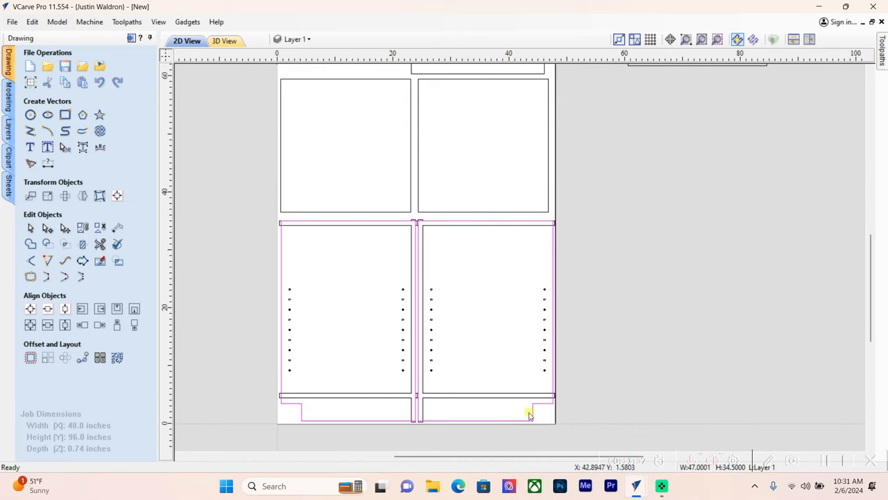
pyautogui.moveTo(743, 386)
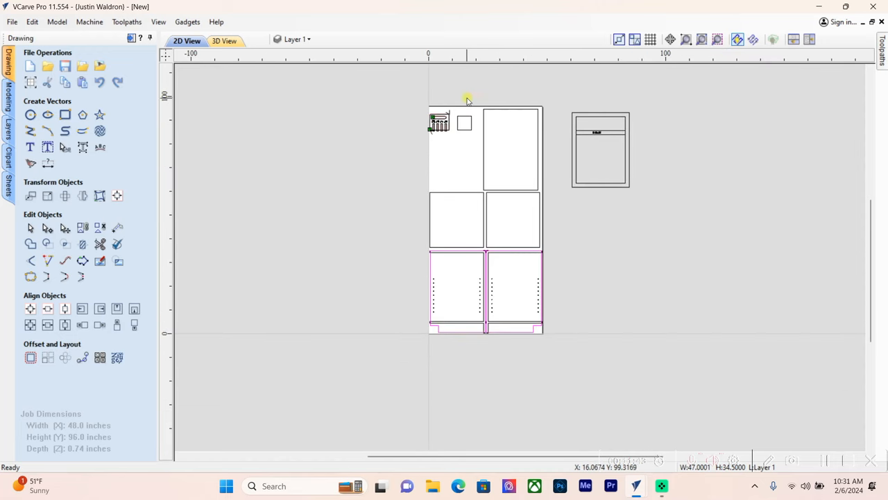
pyautogui.scroll(-3)
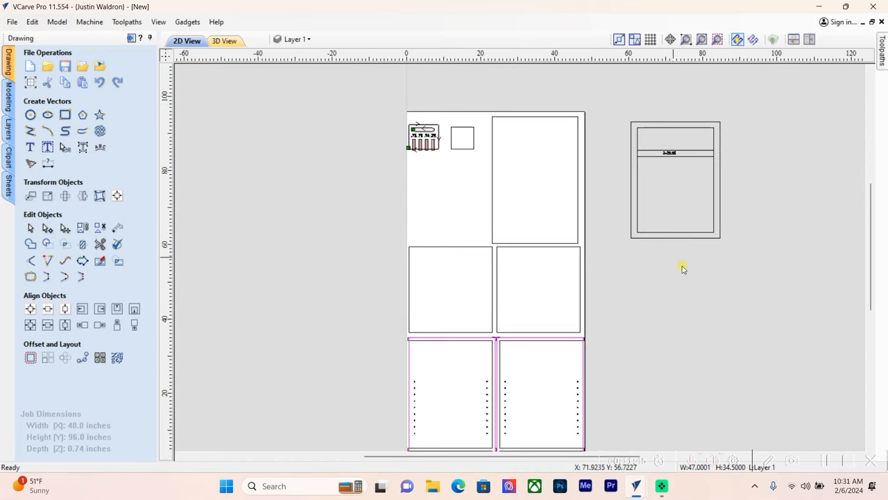
pyautogui.moveTo(802, 380)
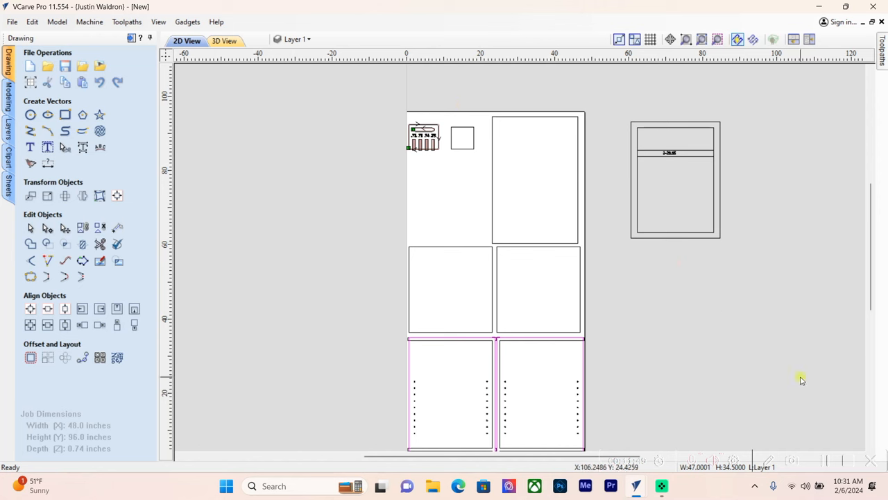
pyautogui.moveTo(844, 430)
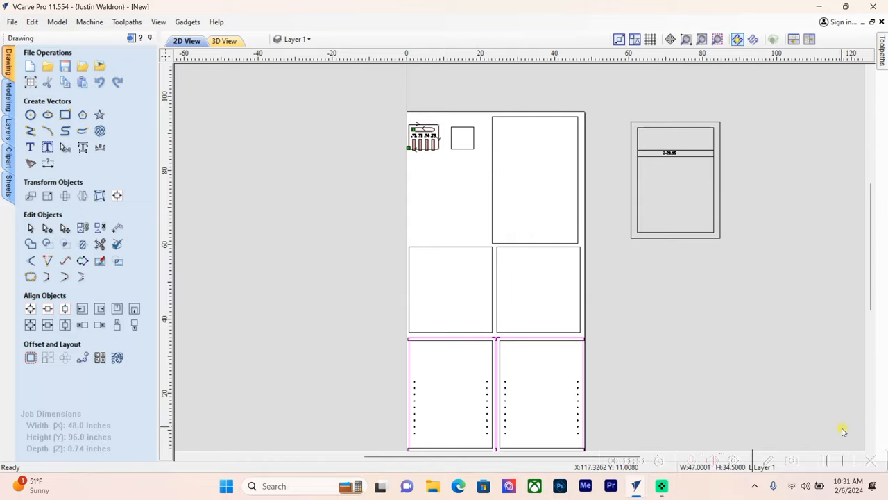